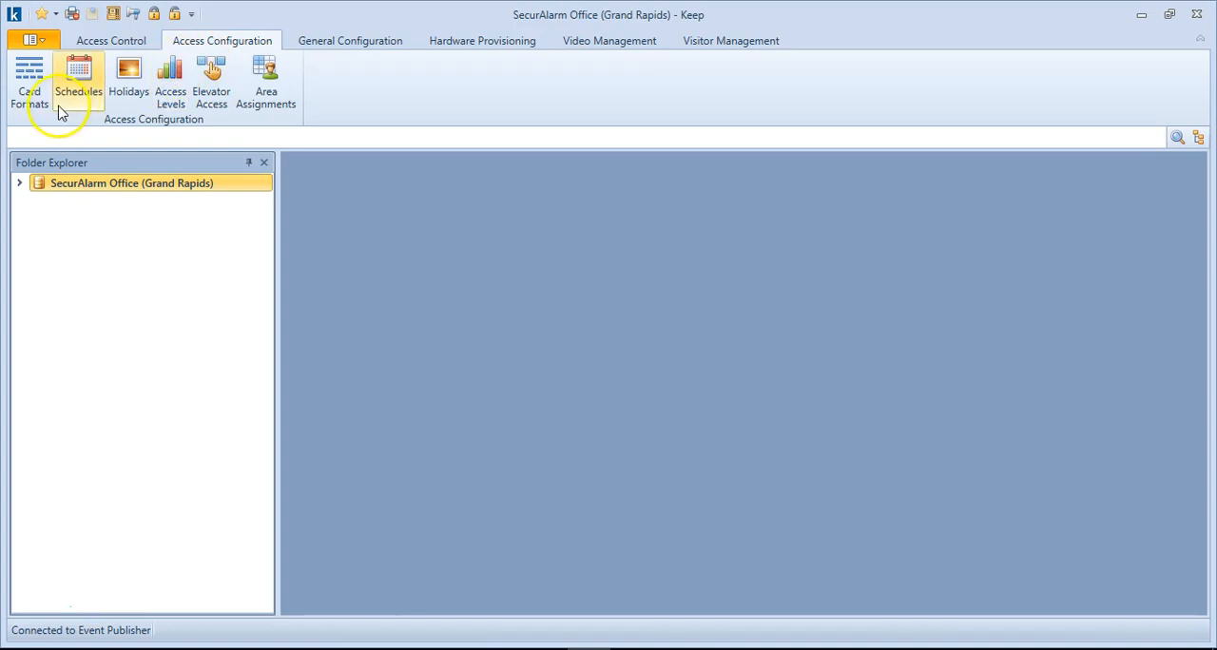
Show the Schedules list for SecurAlarm Office (Grand Rapids) from the Access Configuration ribbon
click(78, 81)
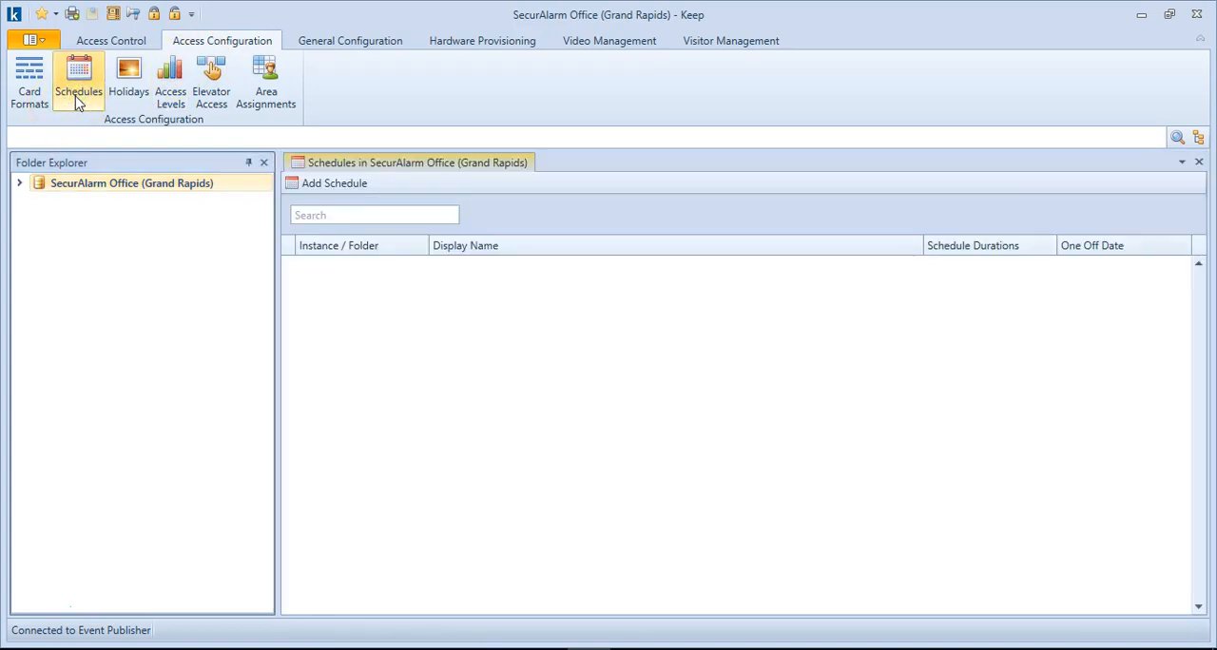
click(78, 81)
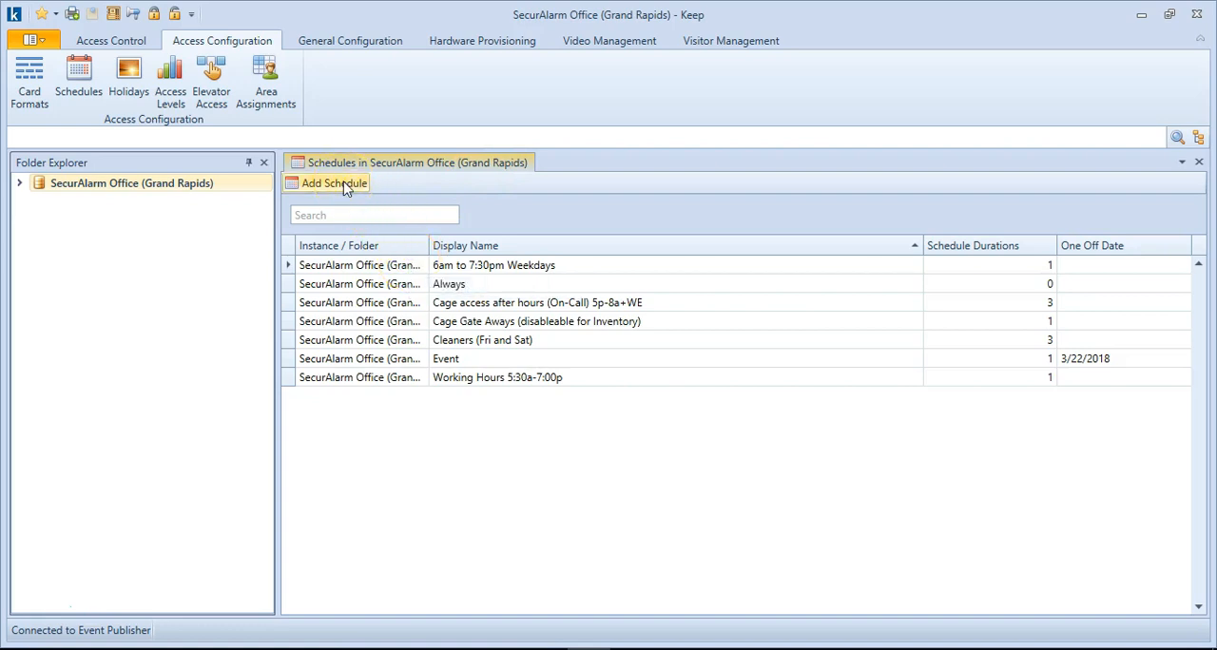
Add schedule 'Test Sked' with one Monday–Friday 8:00 AM–5:00 PM duration and save it
click(333, 183)
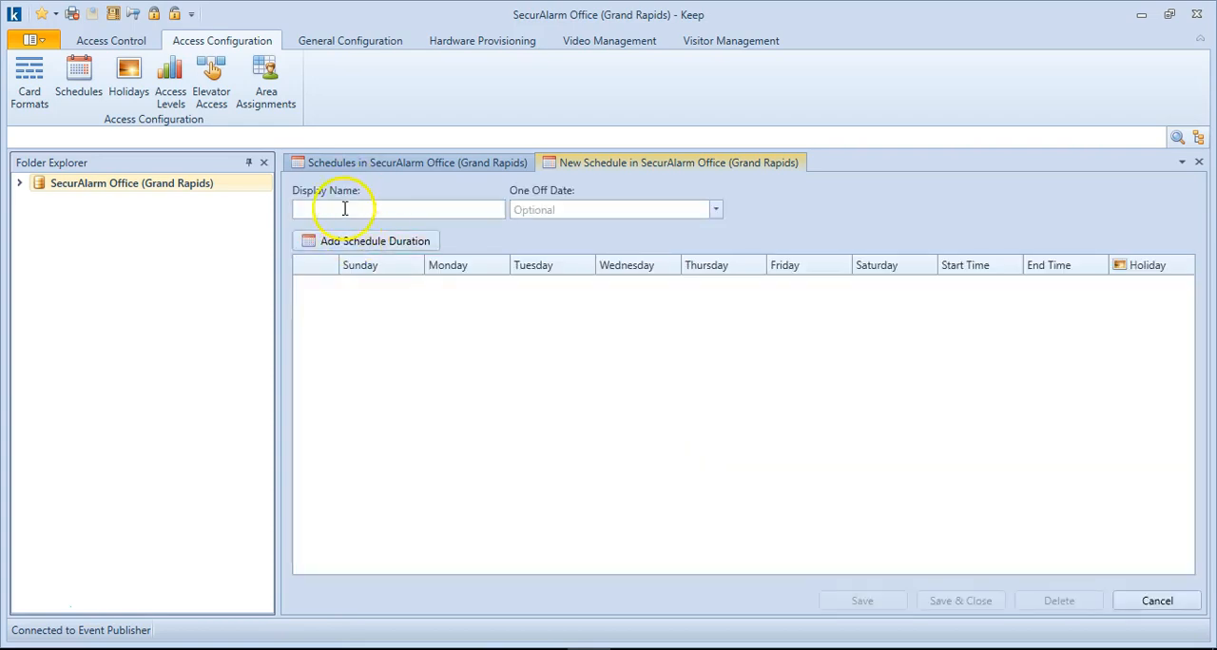
text(1)
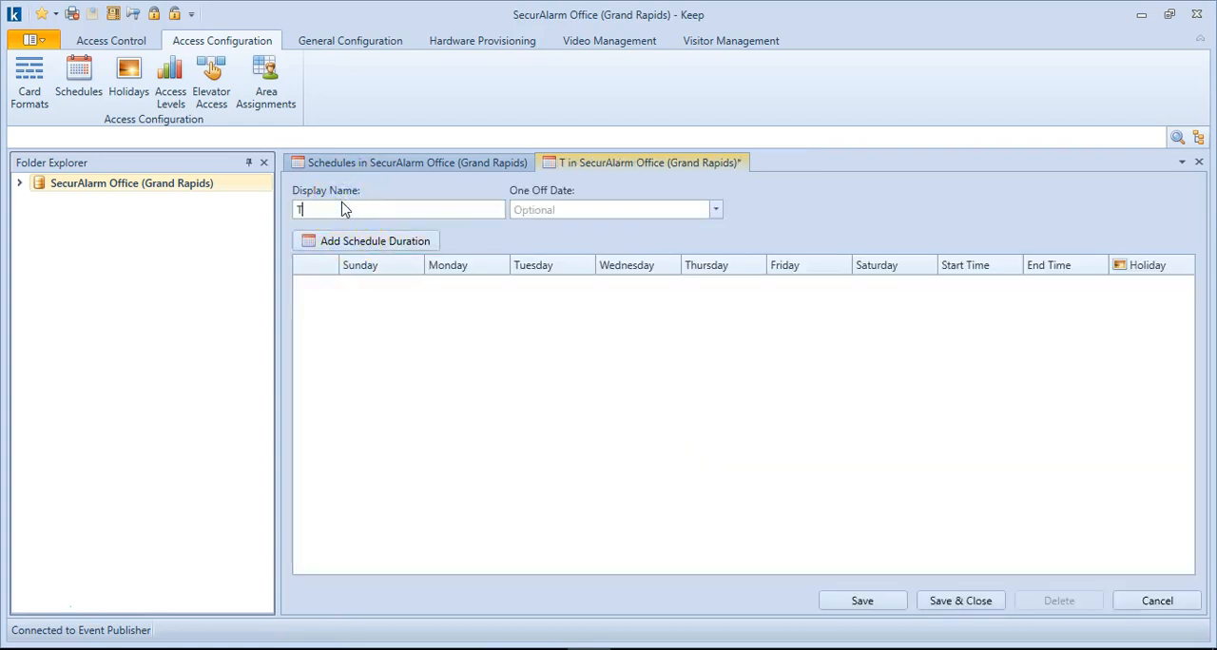
text(est Sked)
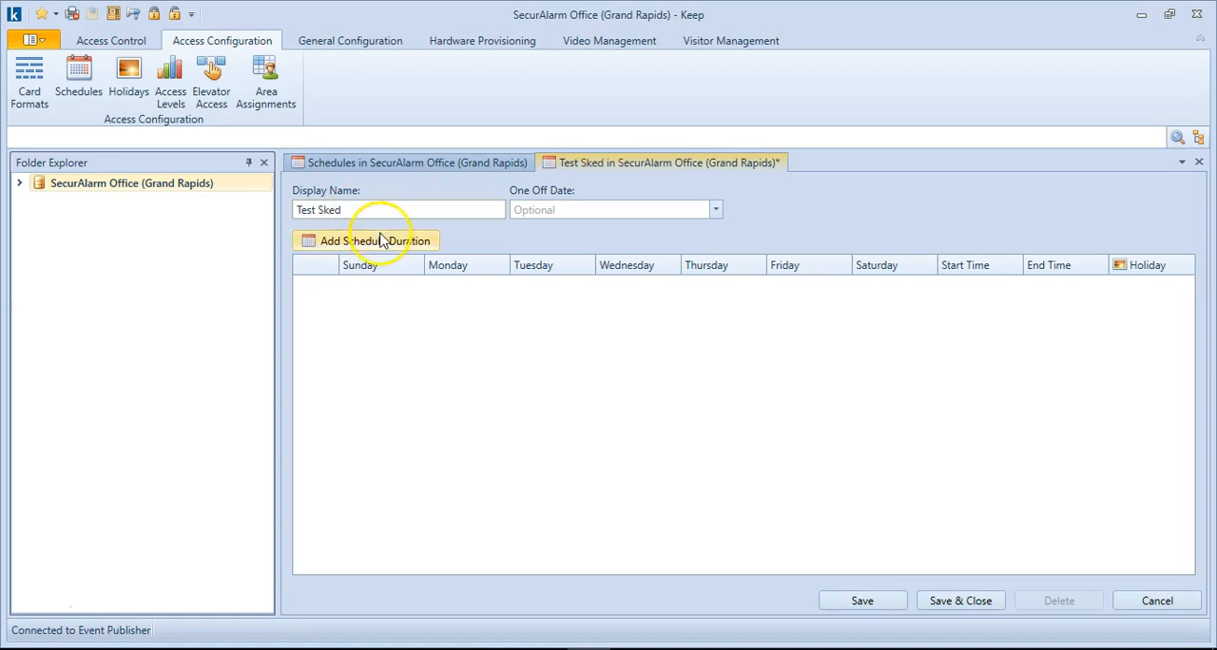
click(366, 241)
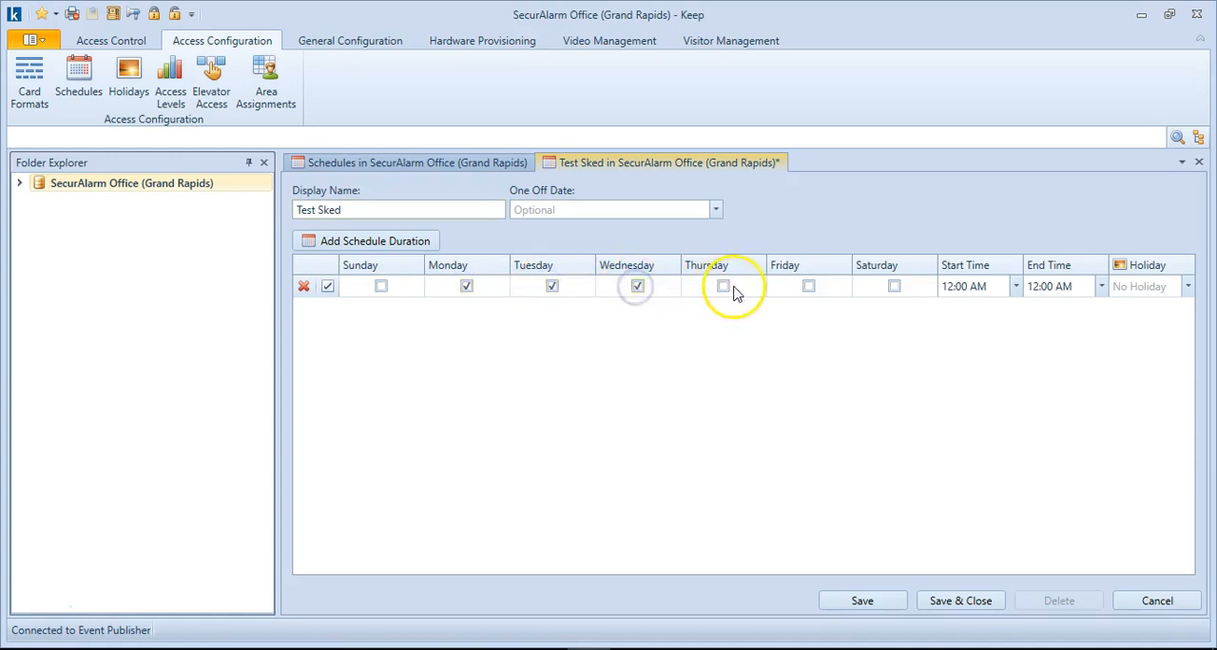
click(723, 287)
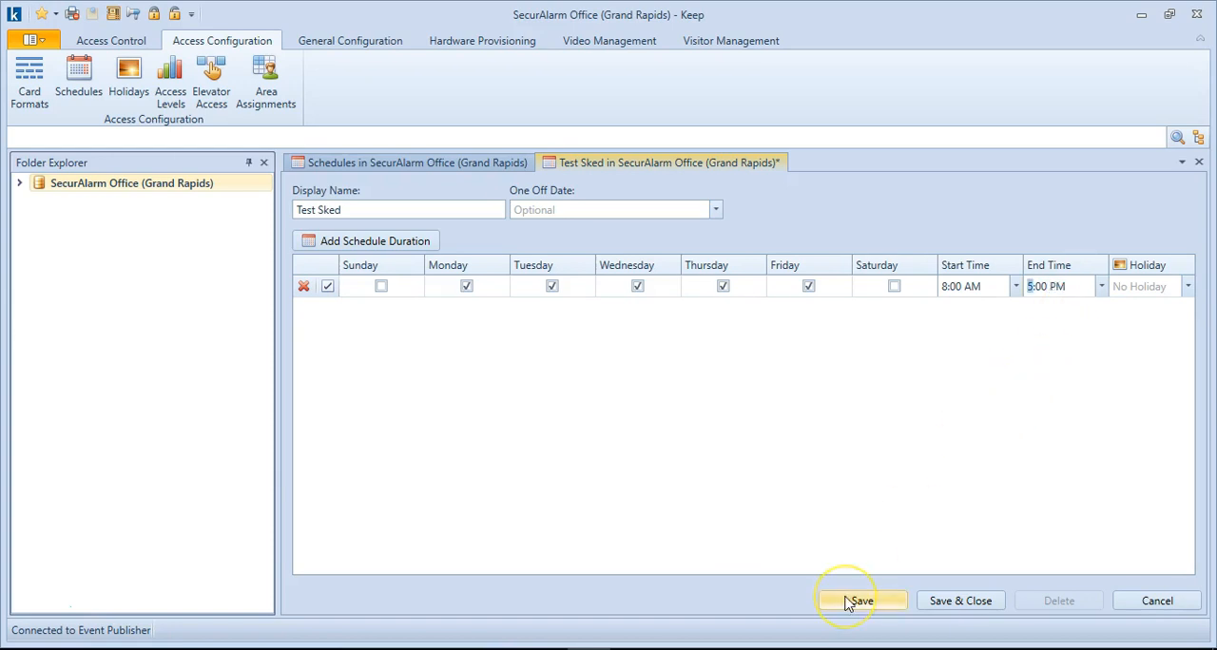
click(861, 601)
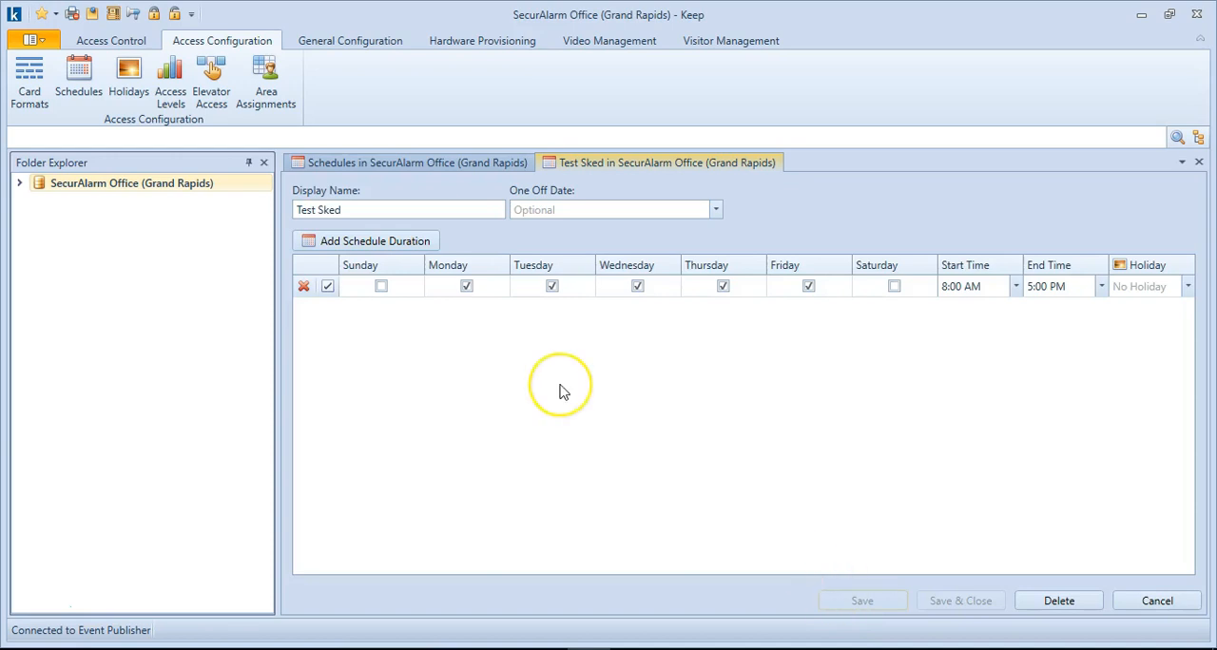
mouse_move(538, 404)
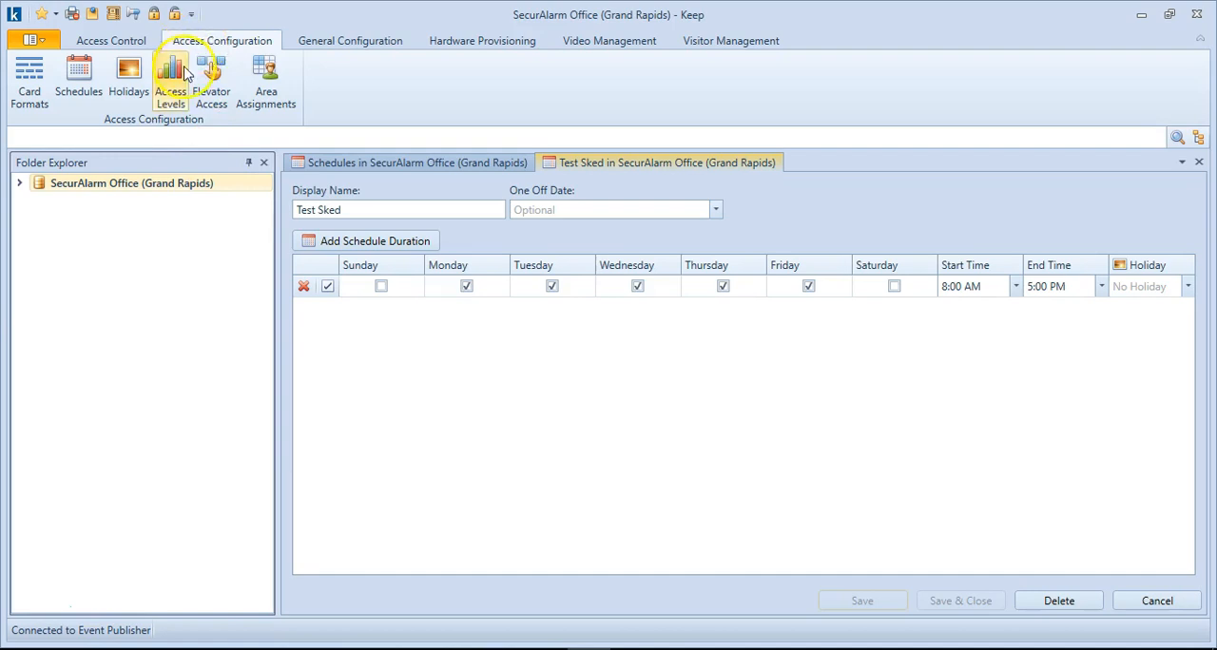
Add an access level with Display Name 'Normal Office Employee' and save it
click(170, 80)
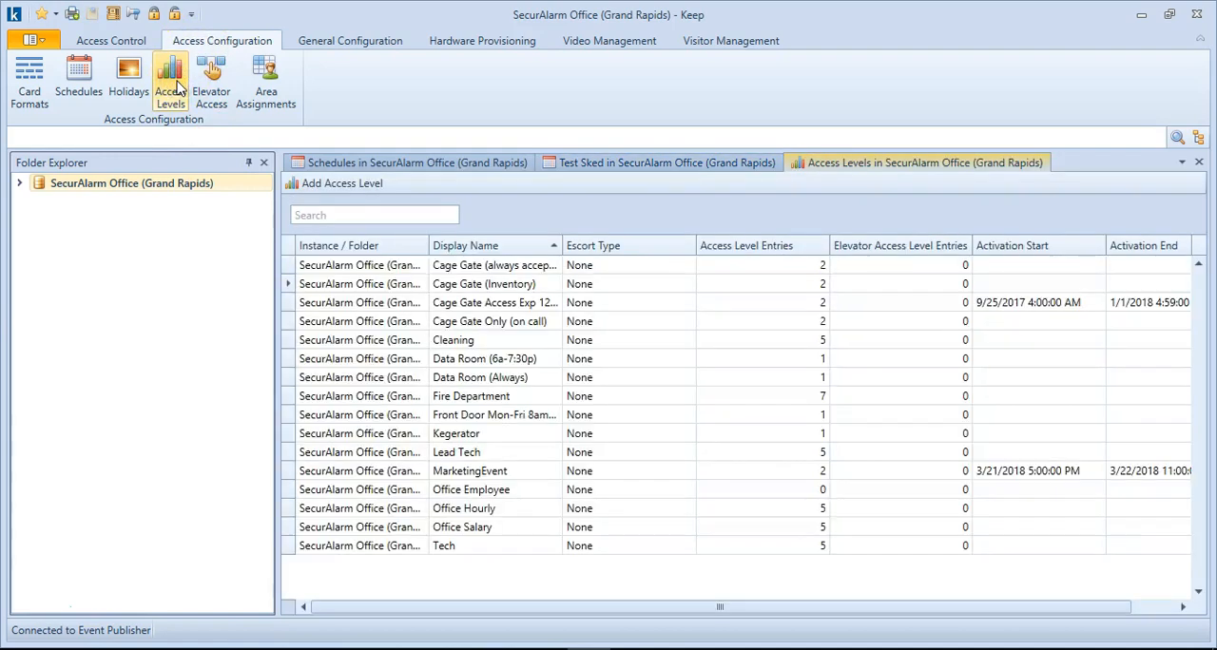
mouse_move(415, 399)
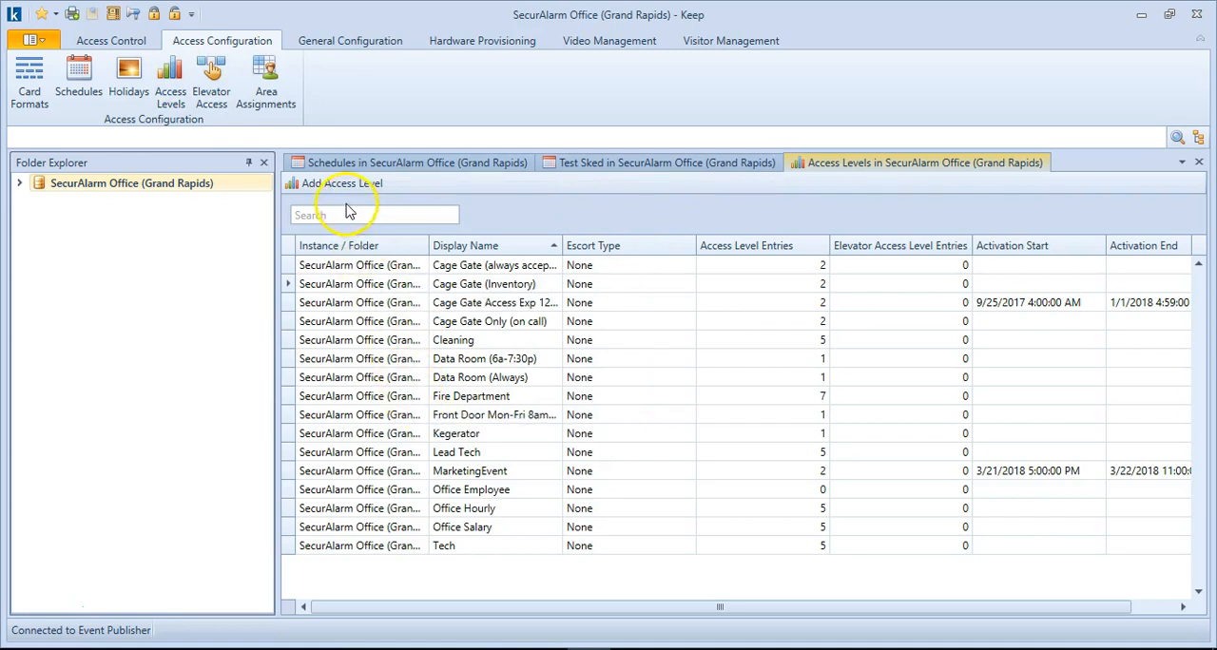
click(338, 184)
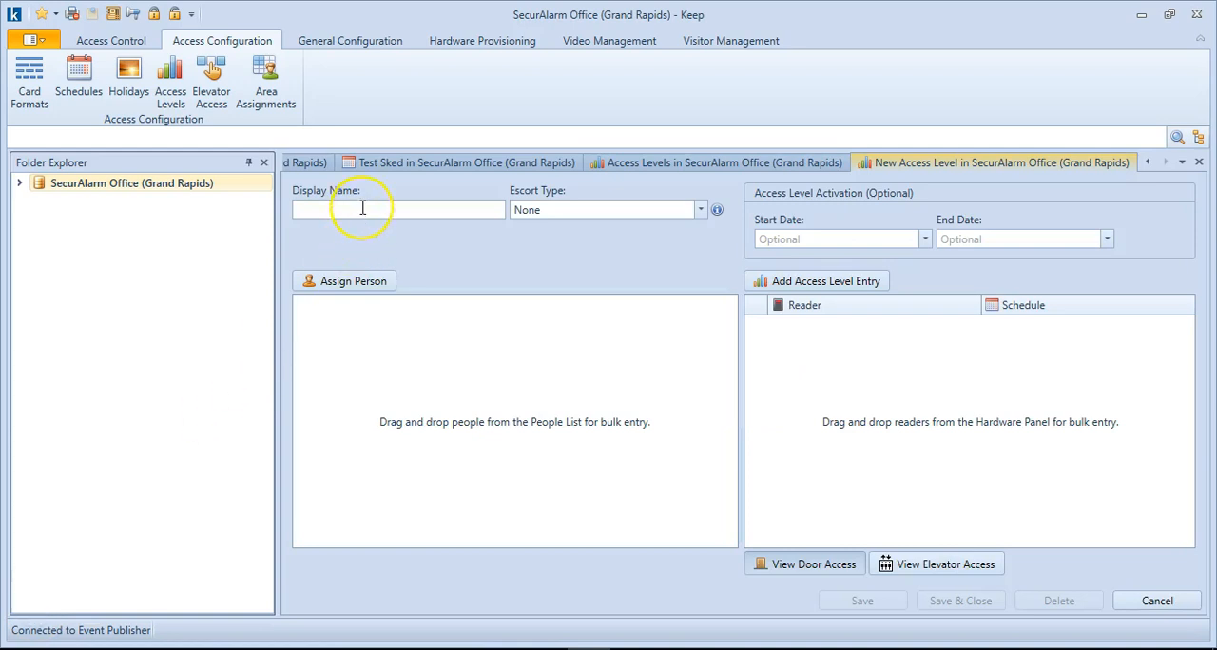
text(N)
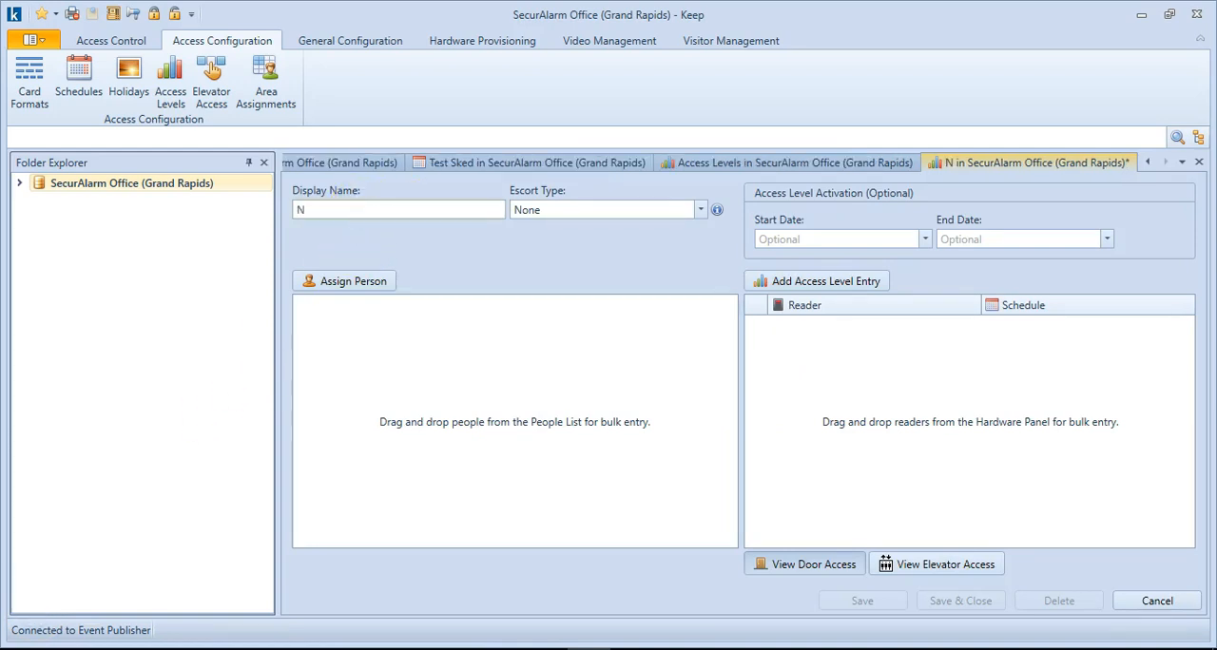
text(ormal Office Employee)
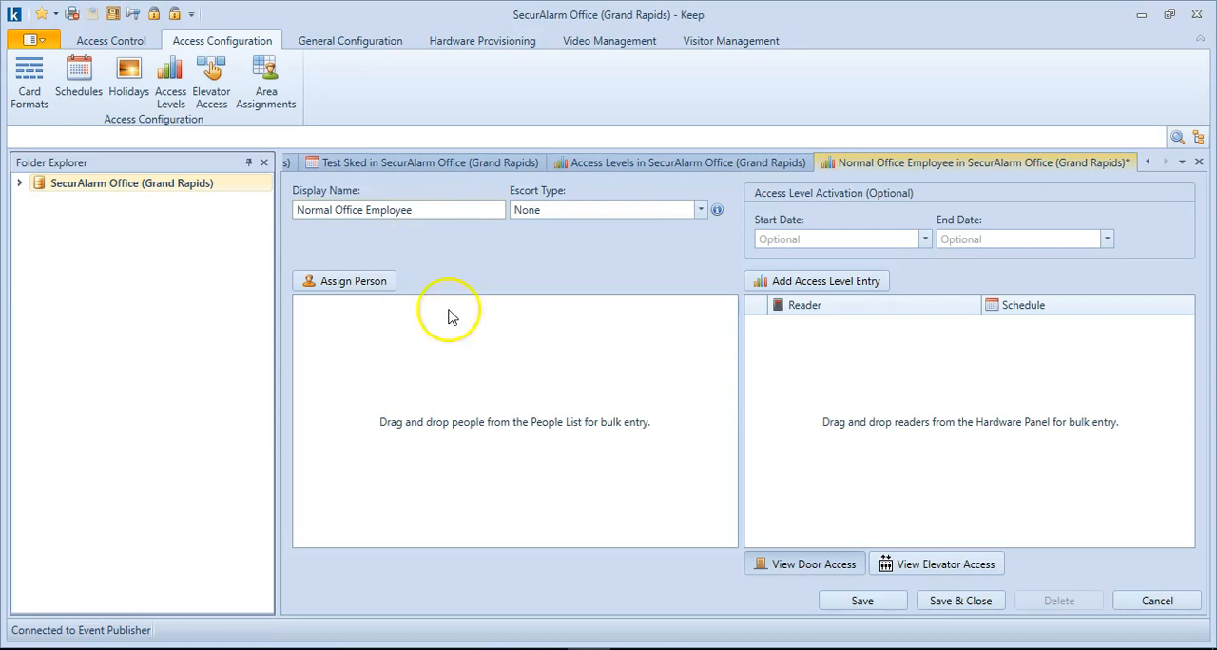
click(862, 600)
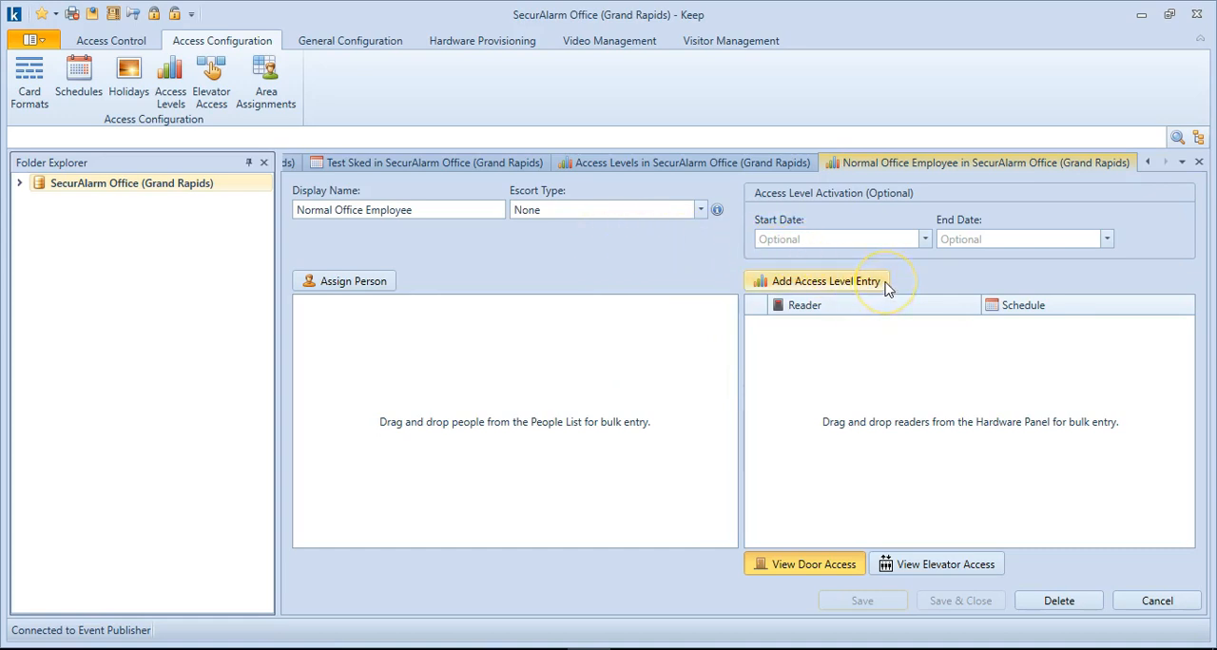
mouse_move(878, 288)
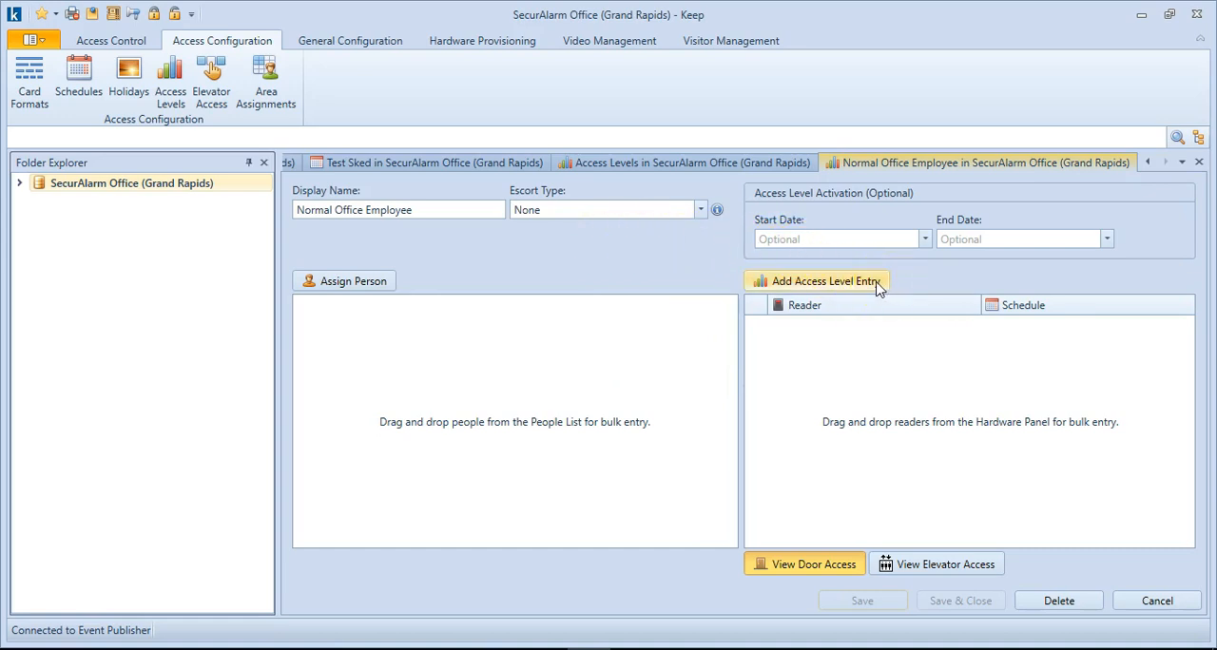
Add a reader entry for South Entrance (Main) on the Test Sked schedule and save the access level
click(823, 281)
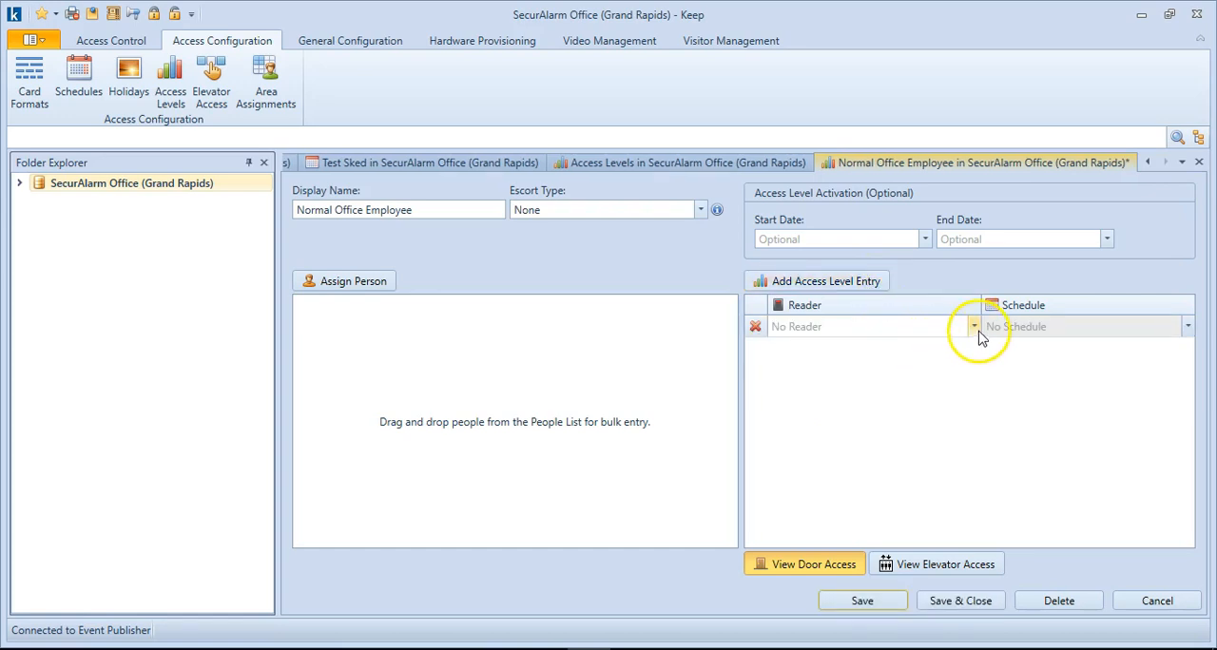
click(973, 326)
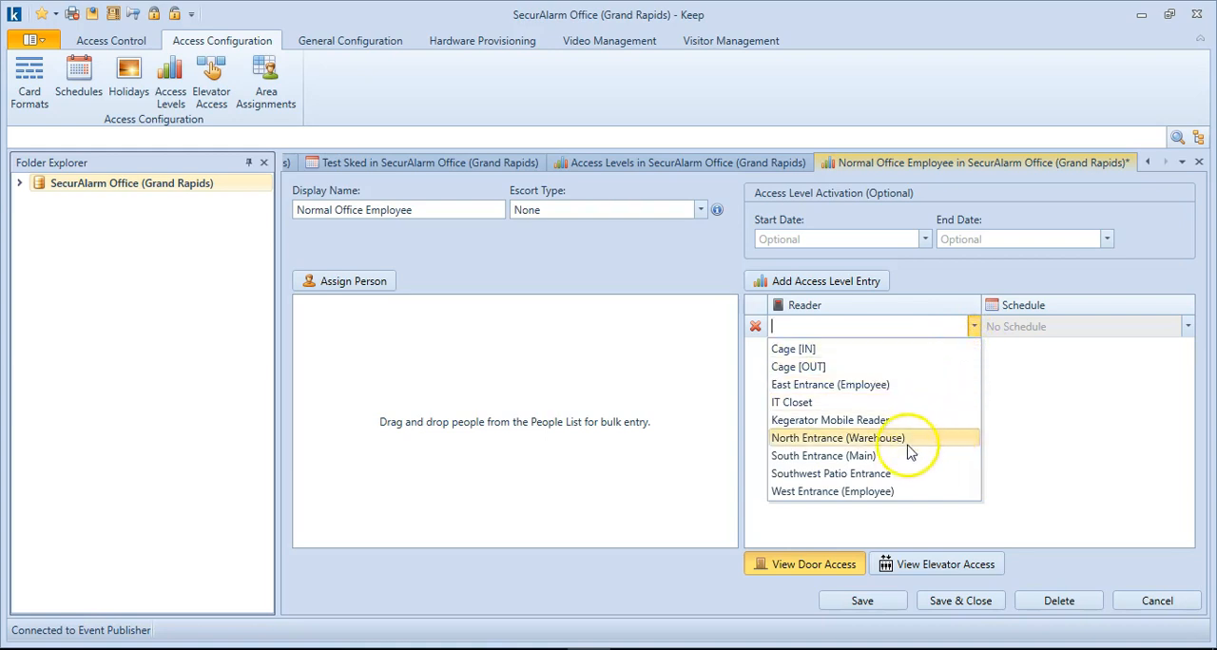
click(823, 456)
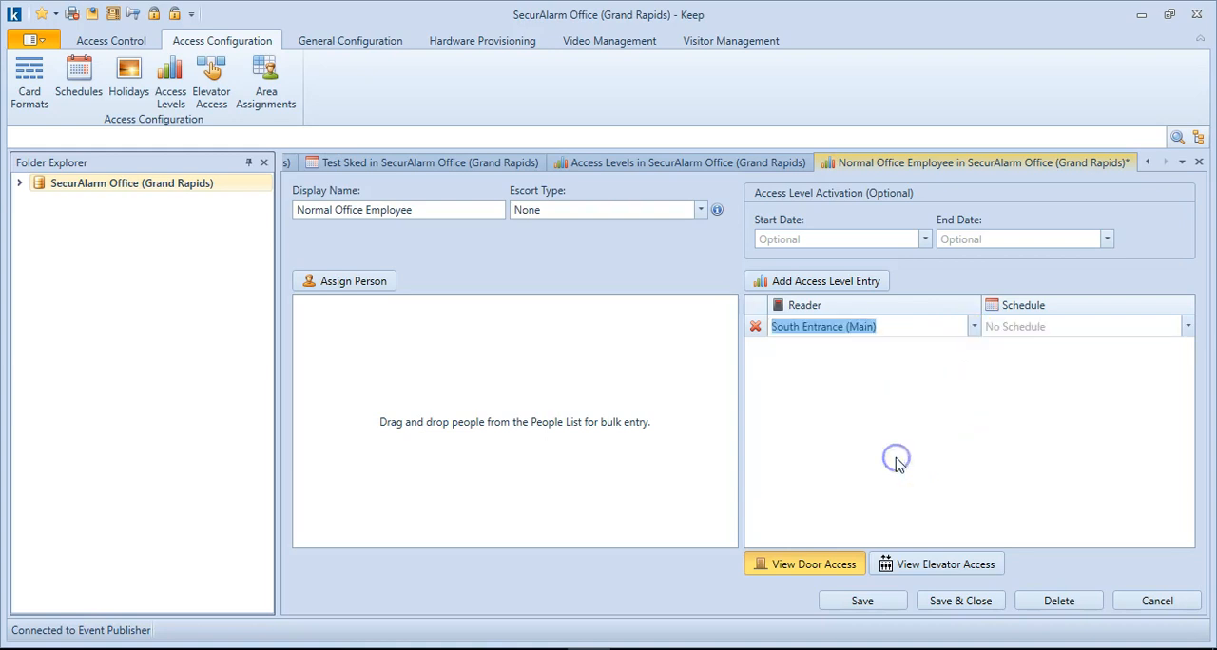
click(1187, 326)
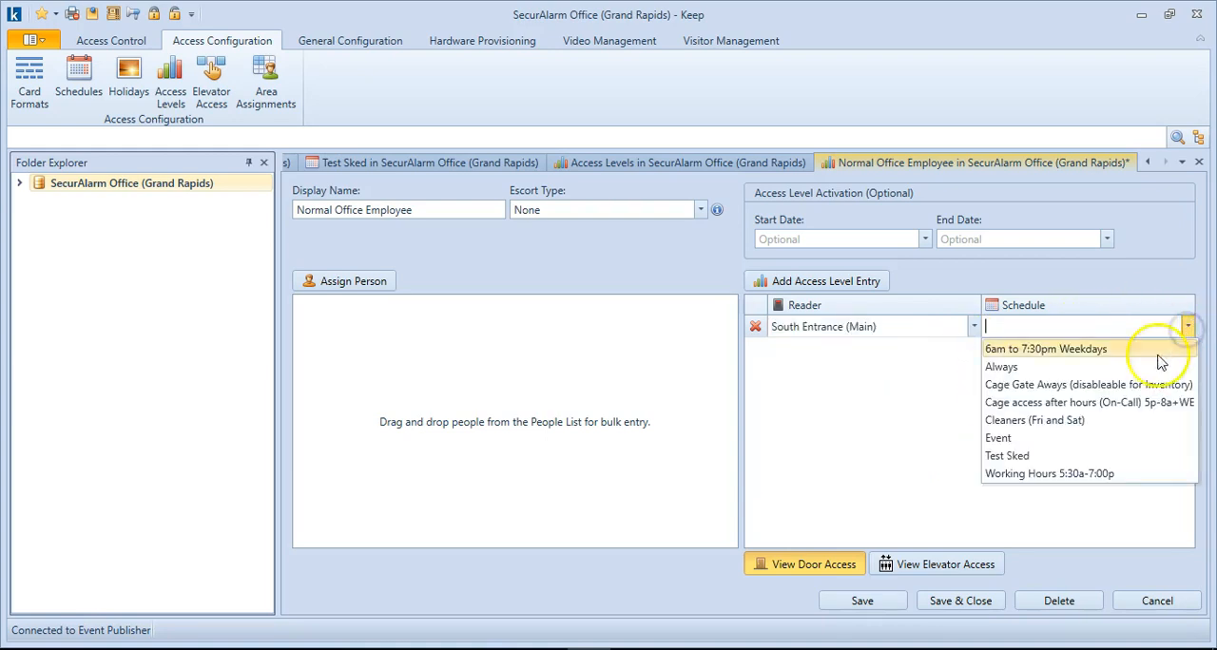
mouse_move(1037, 456)
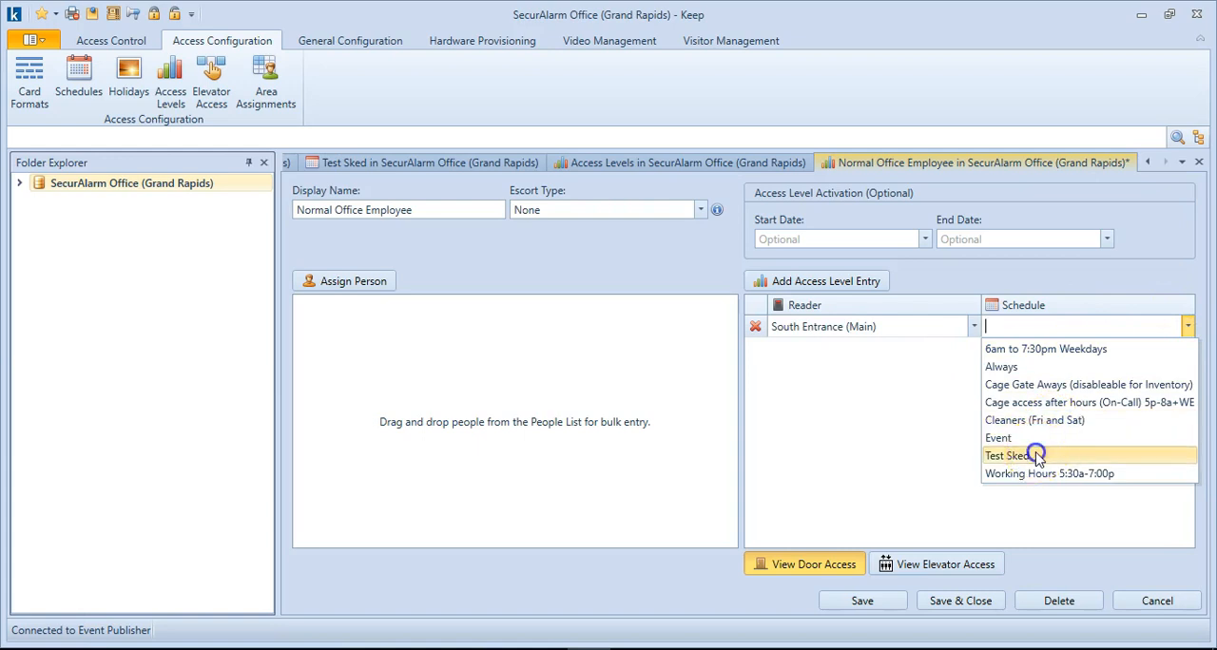
click(862, 600)
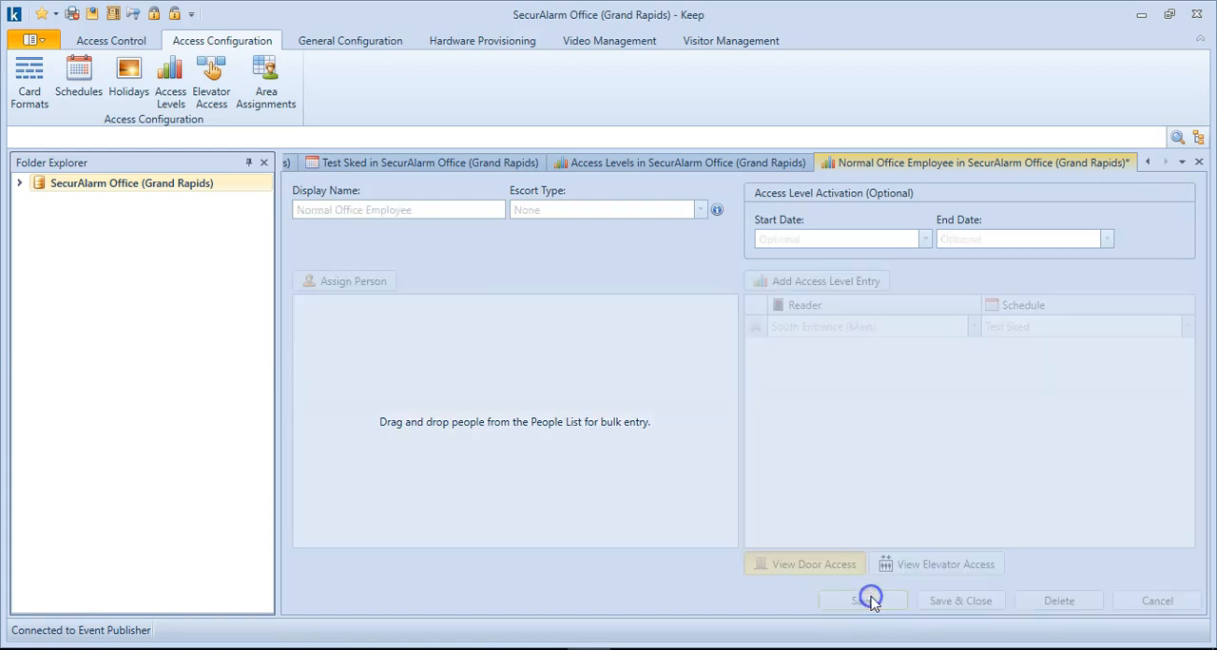
click(861, 599)
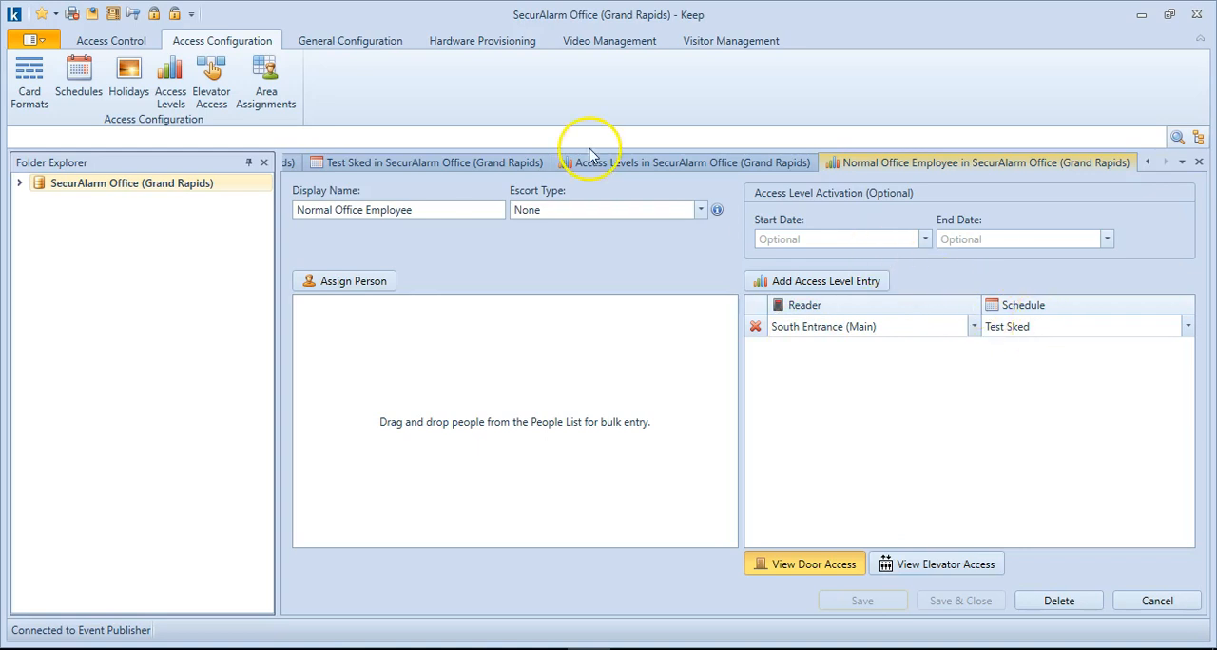
Review the Test Sked schedule, then return to the Normal Office Employee access level
click(433, 163)
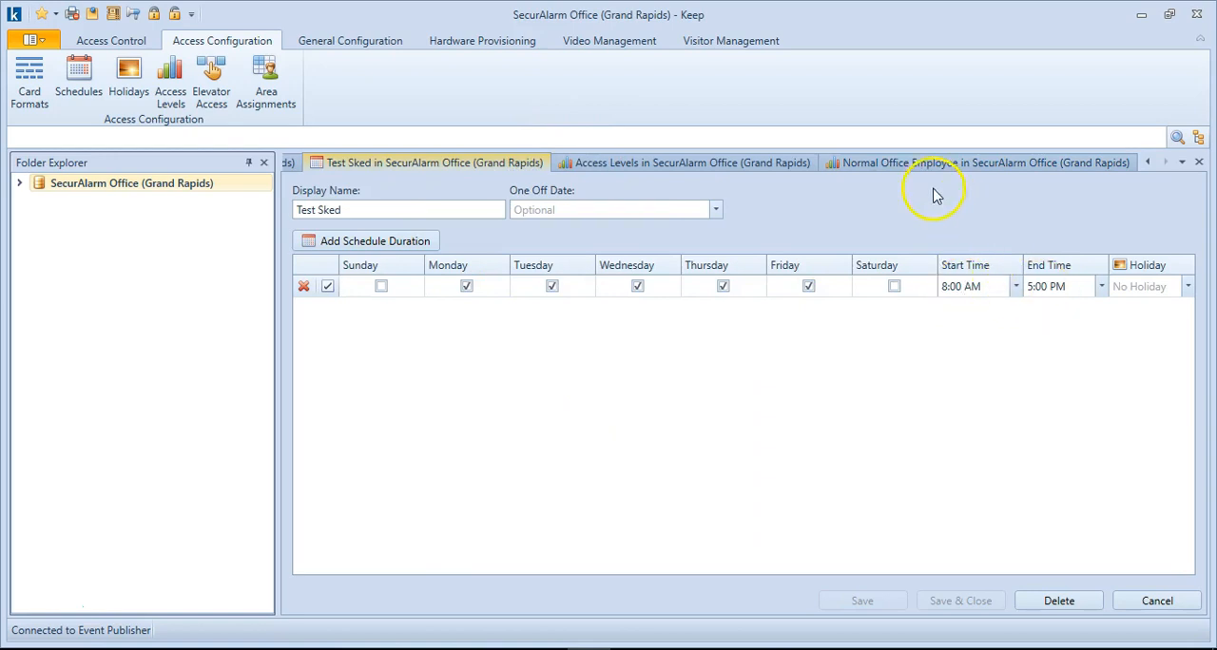
click(979, 163)
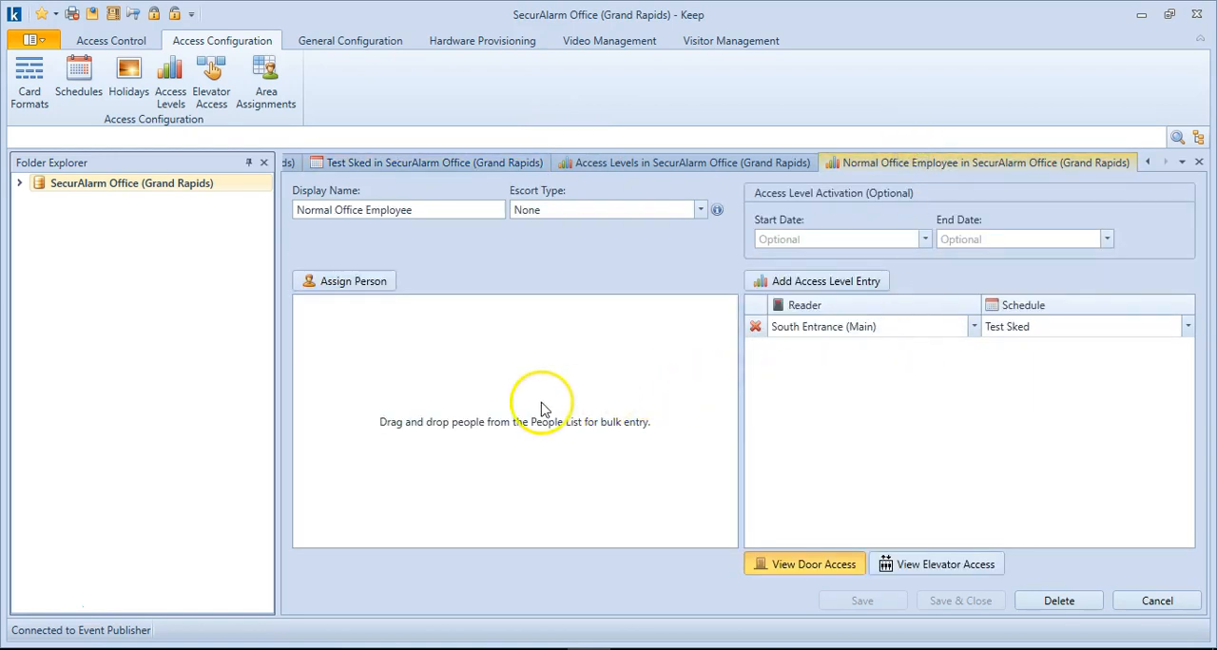
mouse_move(464, 394)
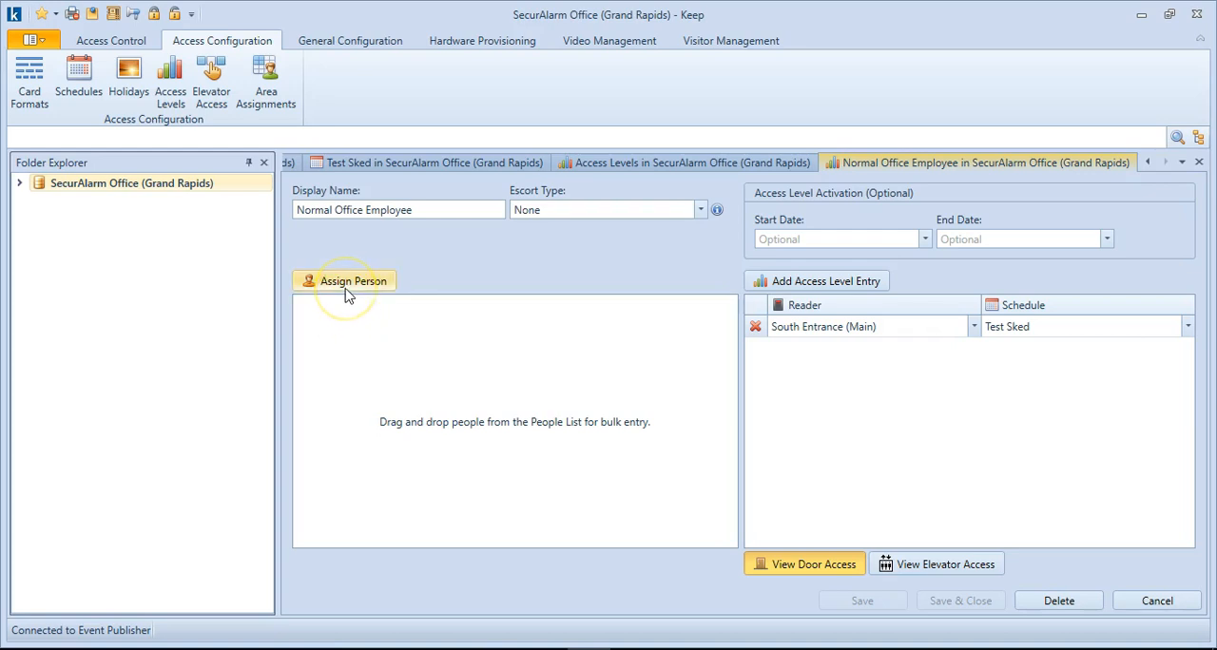
Assign the person 'user, test' to the Normal Office Employee access level
click(353, 281)
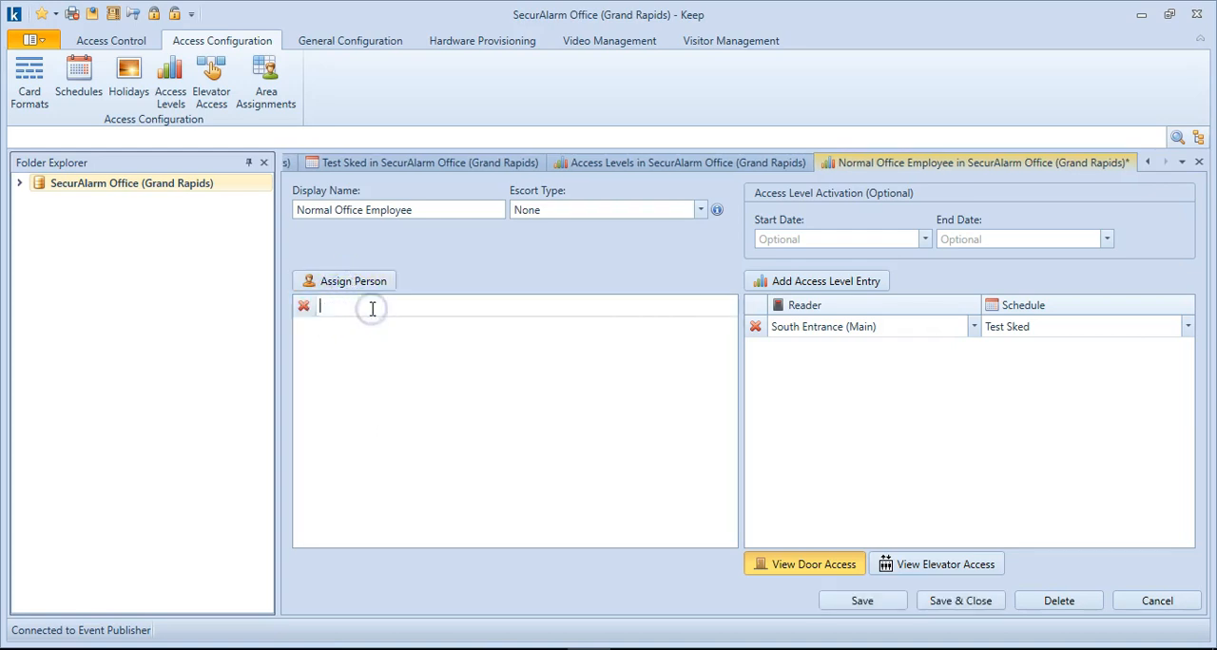
text(test)
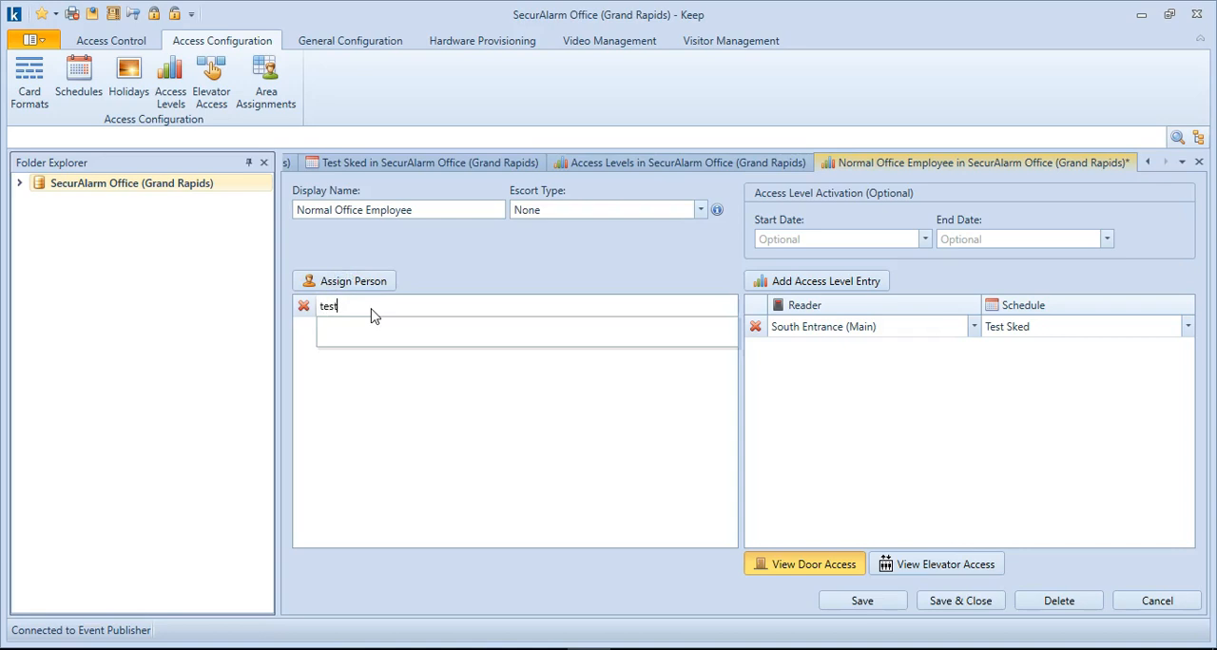
click(407, 327)
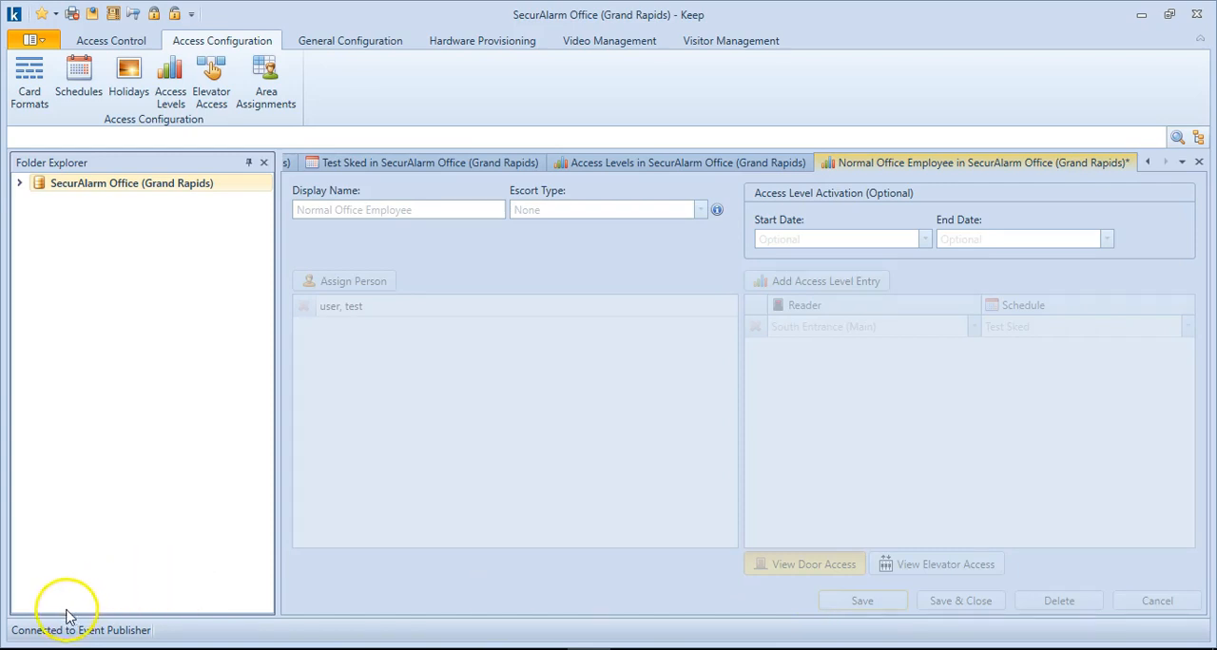
click(110, 40)
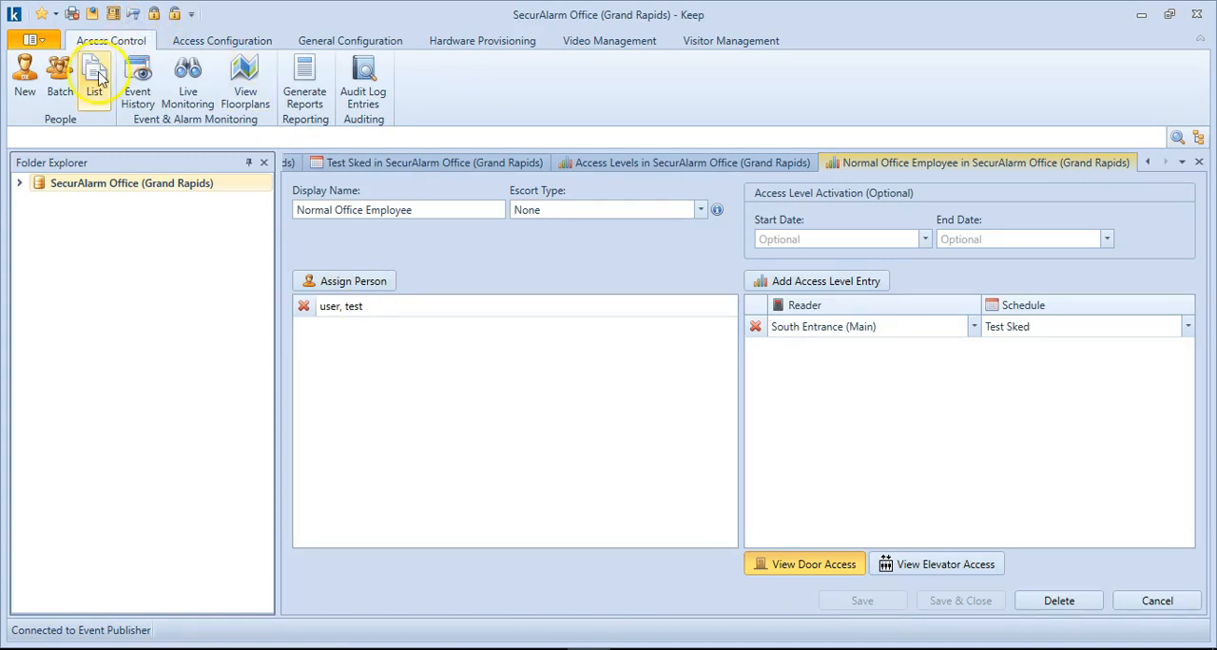
Assign five more people from the People List to the access level and save it
click(94, 79)
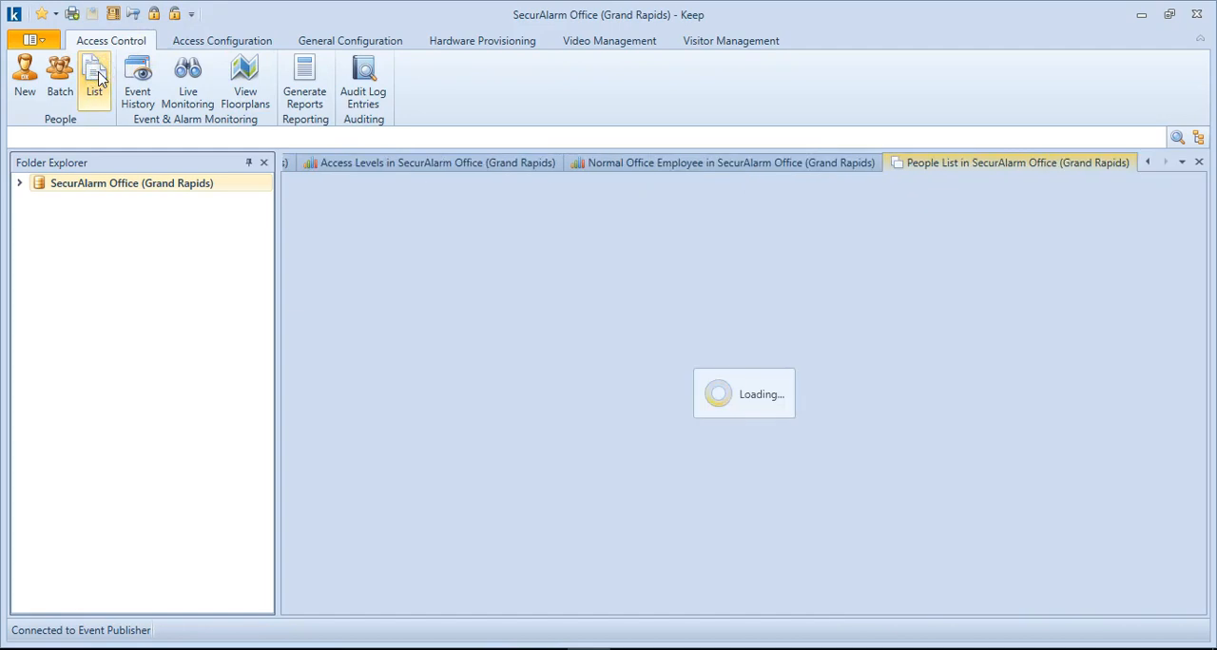
click(93, 76)
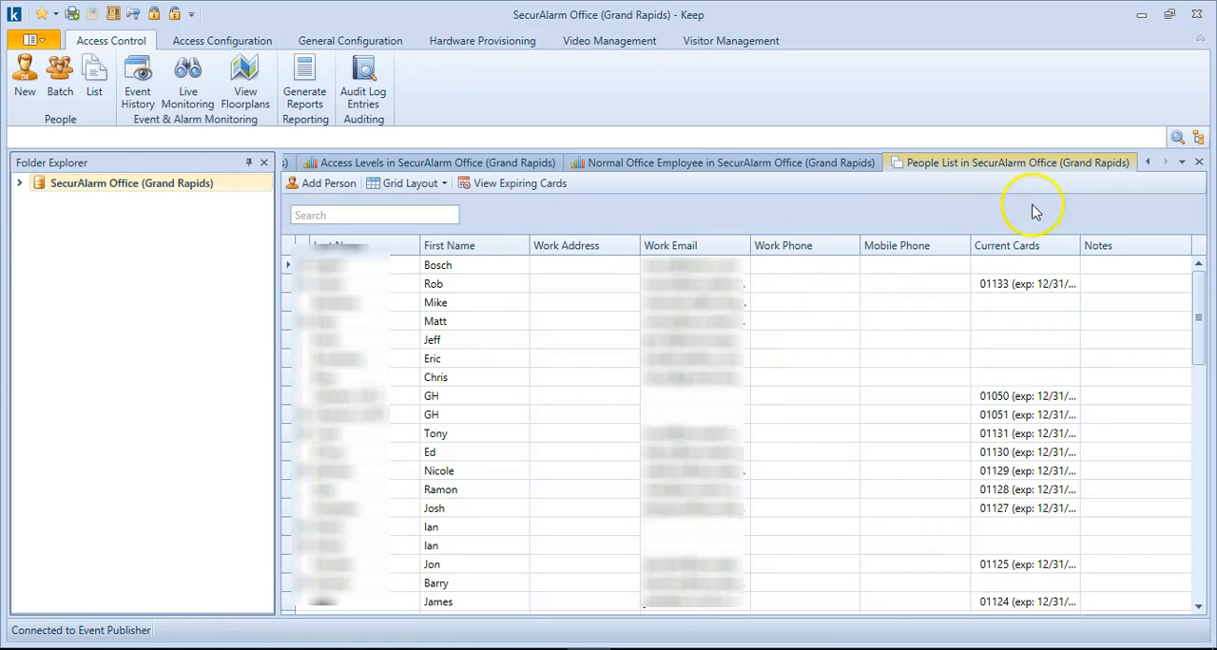
mouse_move(997, 167)
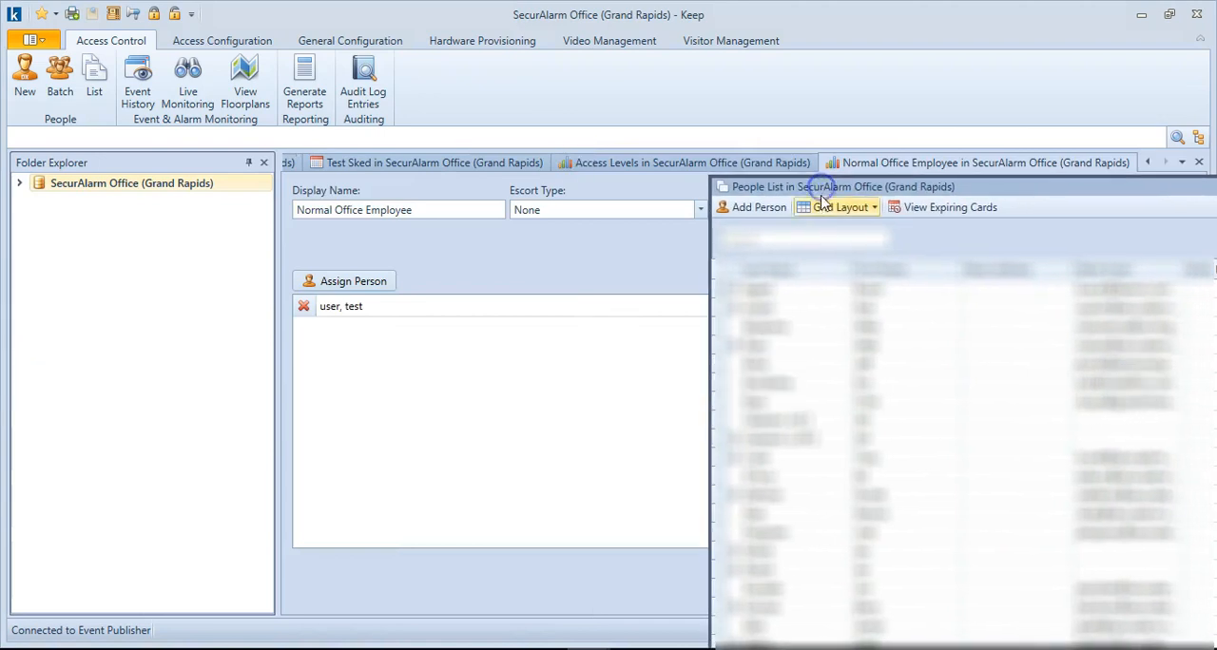
click(794, 292)
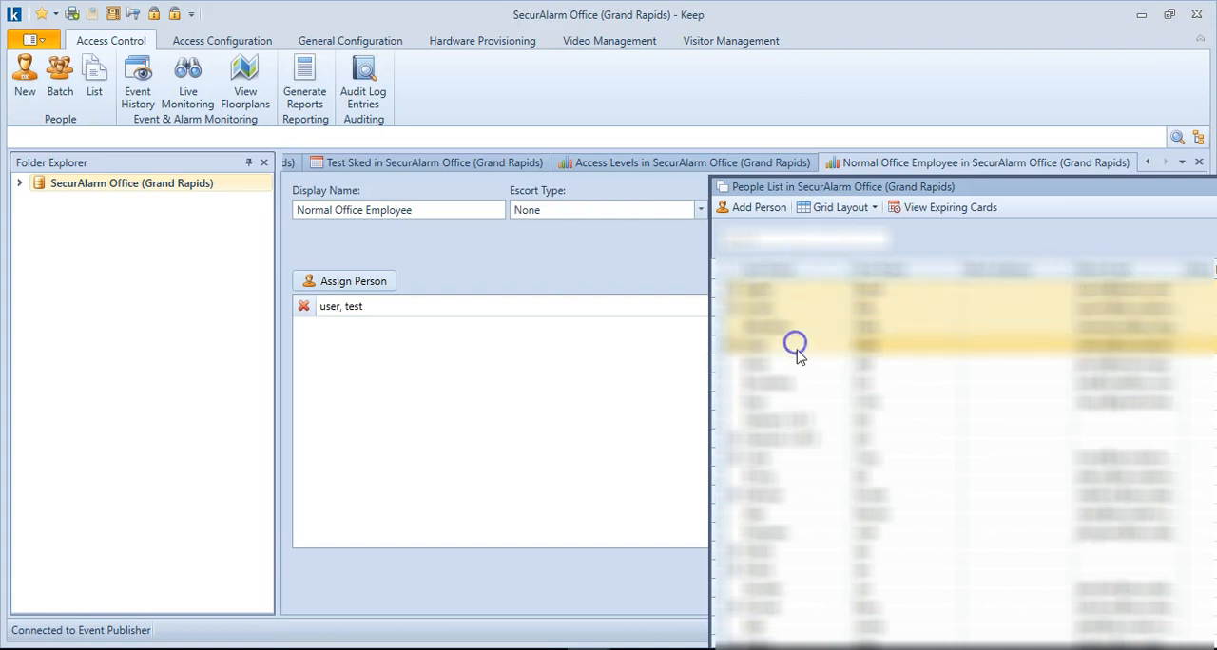
mouse_move(816, 340)
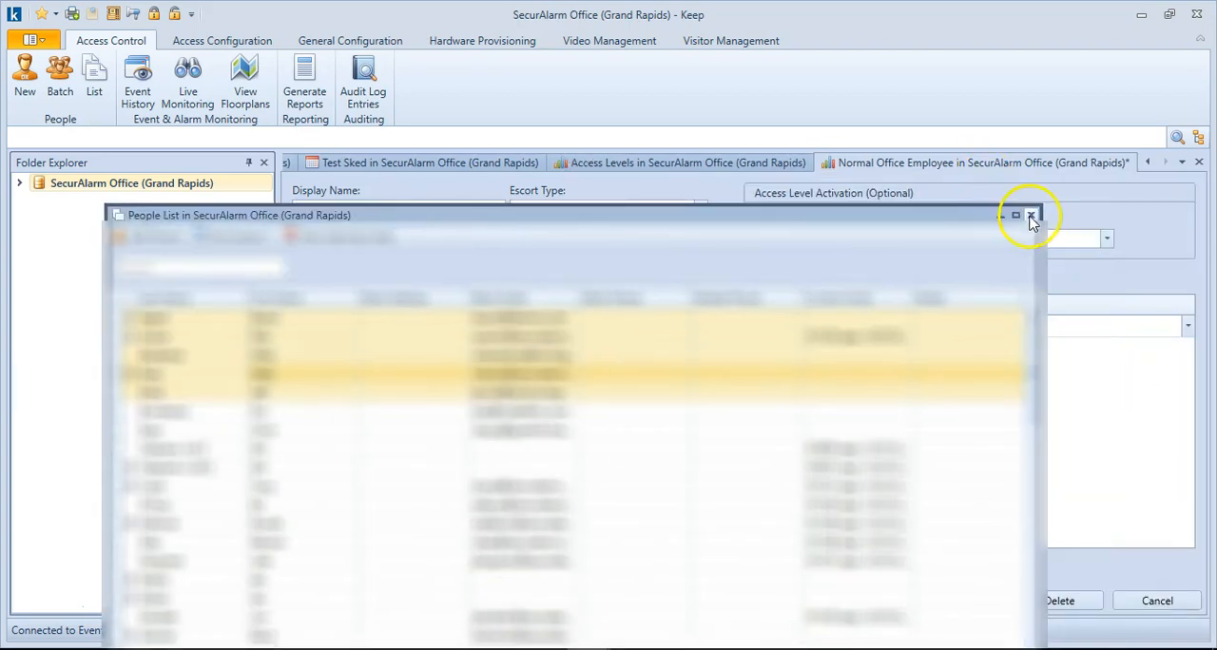
click(1031, 215)
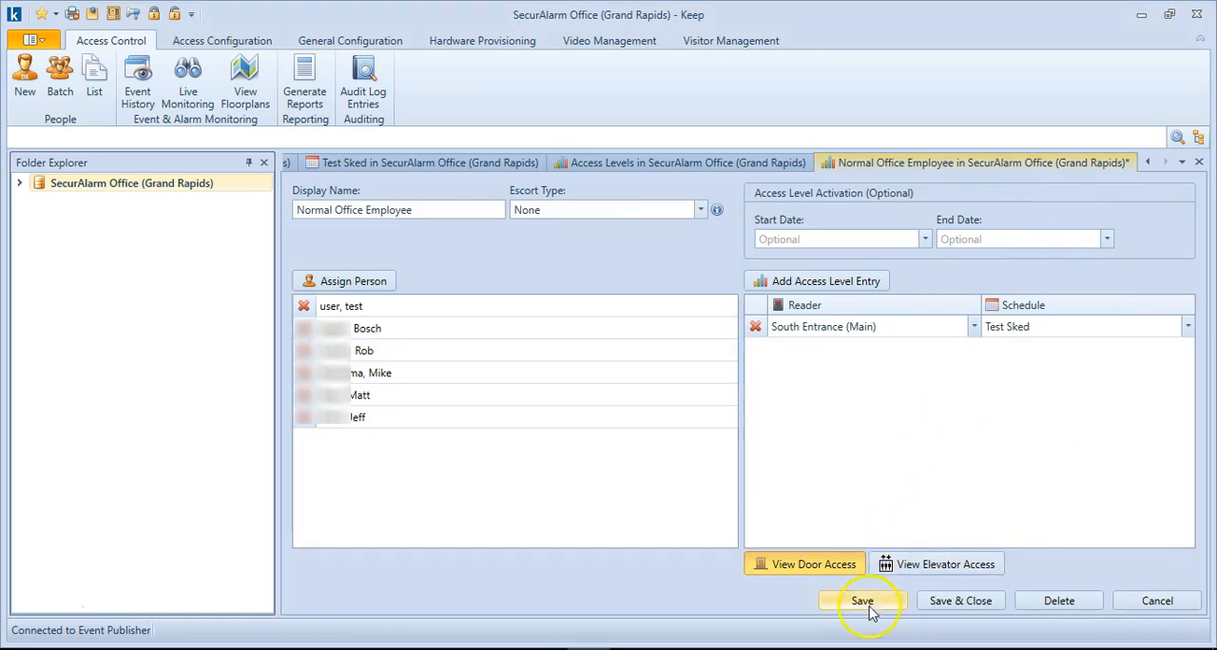
click(861, 600)
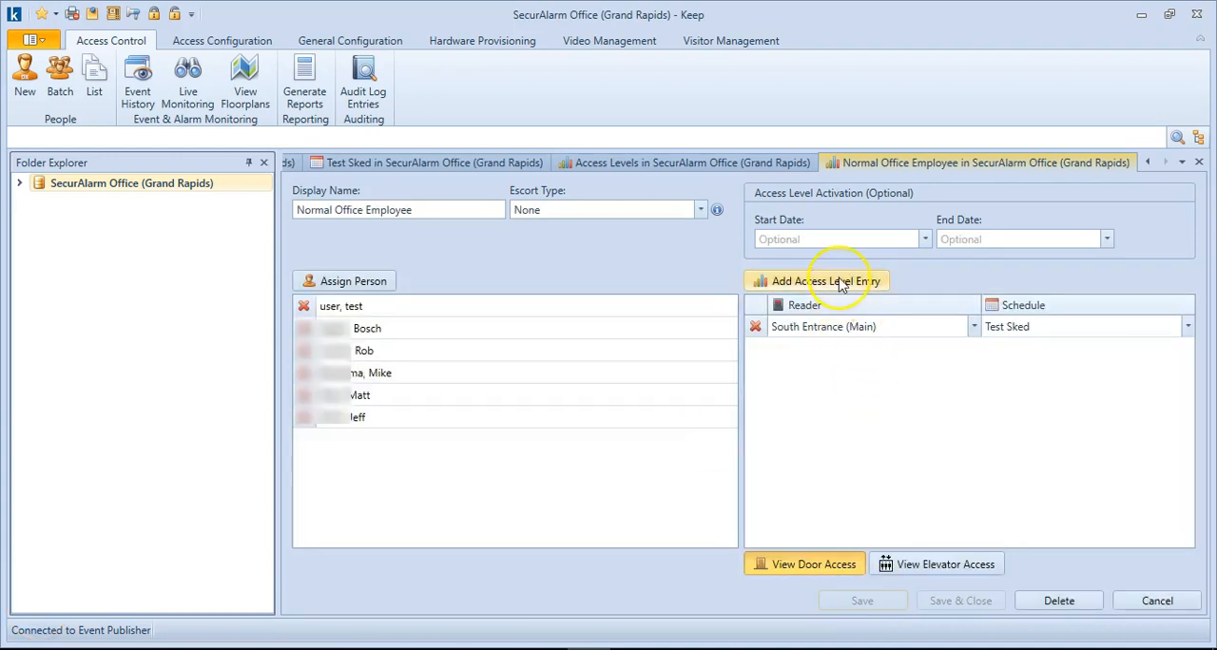
Add a second entry granting IT Closet on the Test Sked schedule and save the access level
click(816, 281)
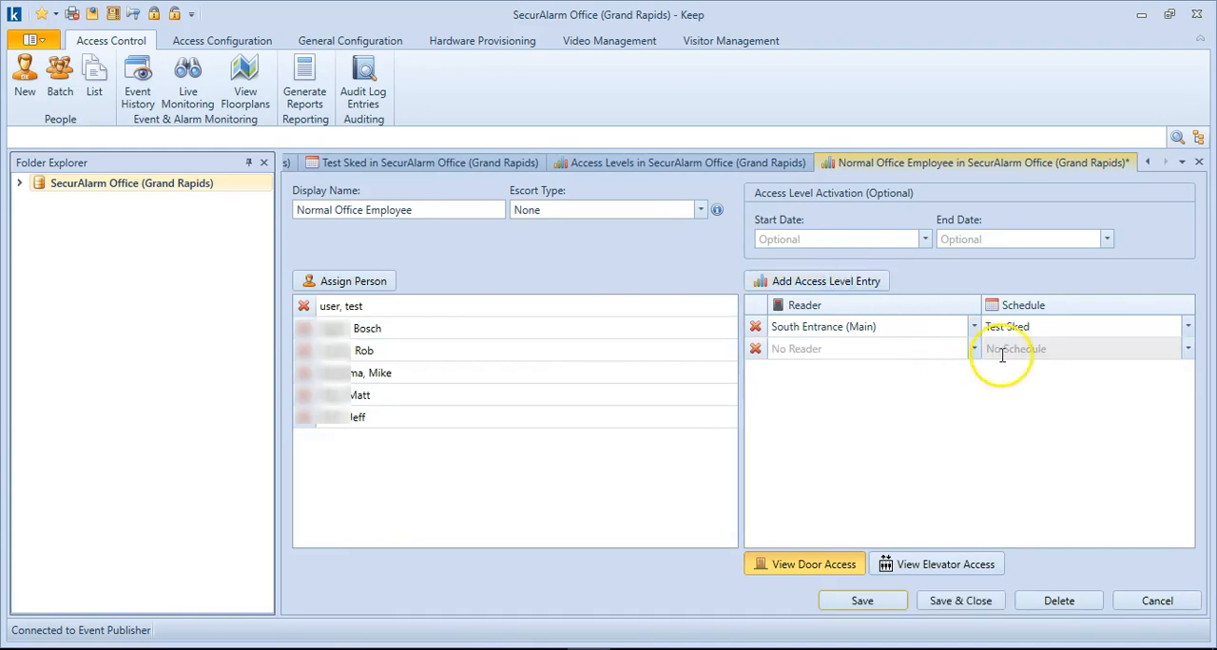
click(973, 348)
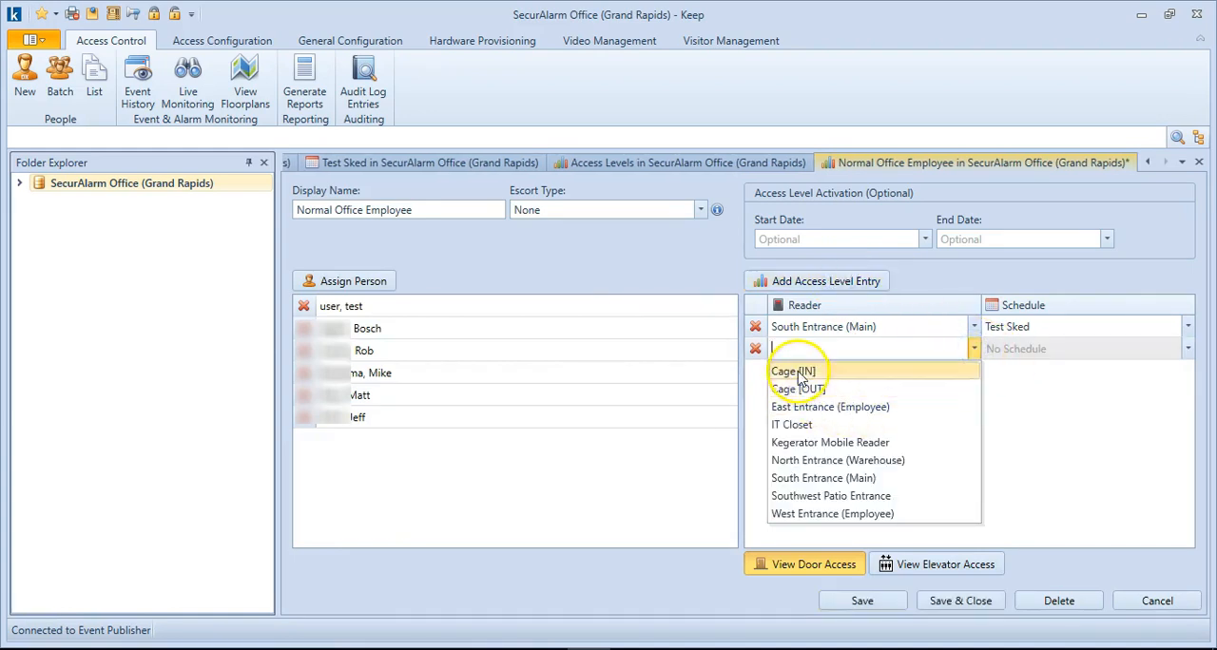
click(792, 425)
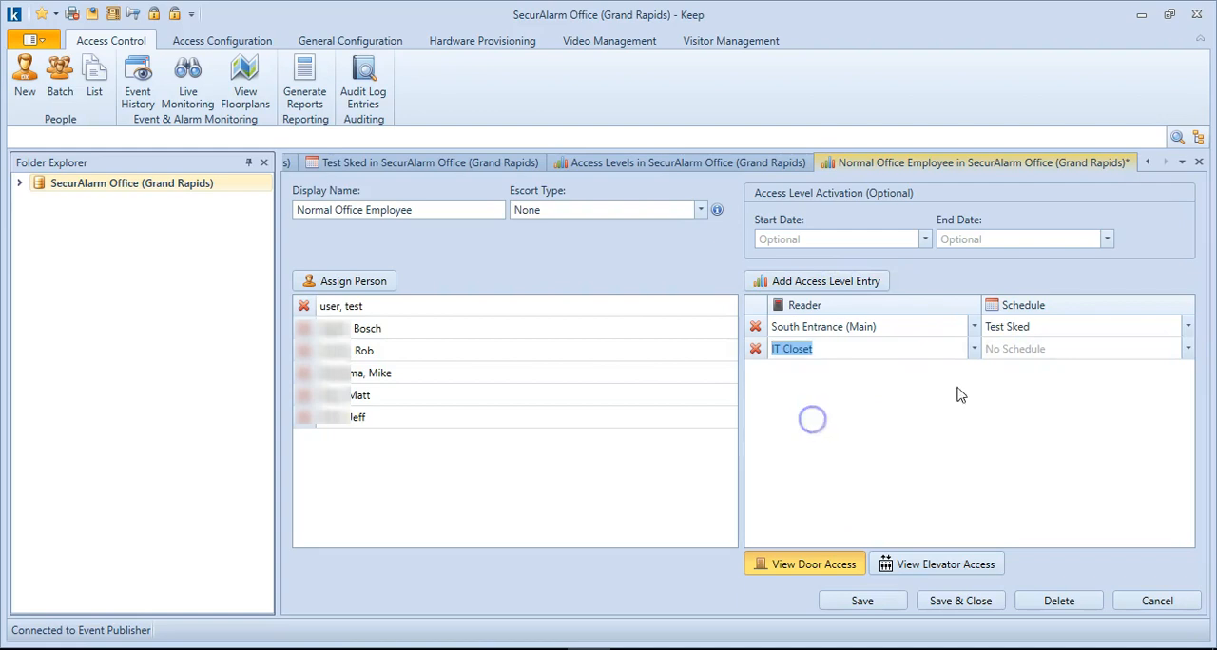
click(1187, 348)
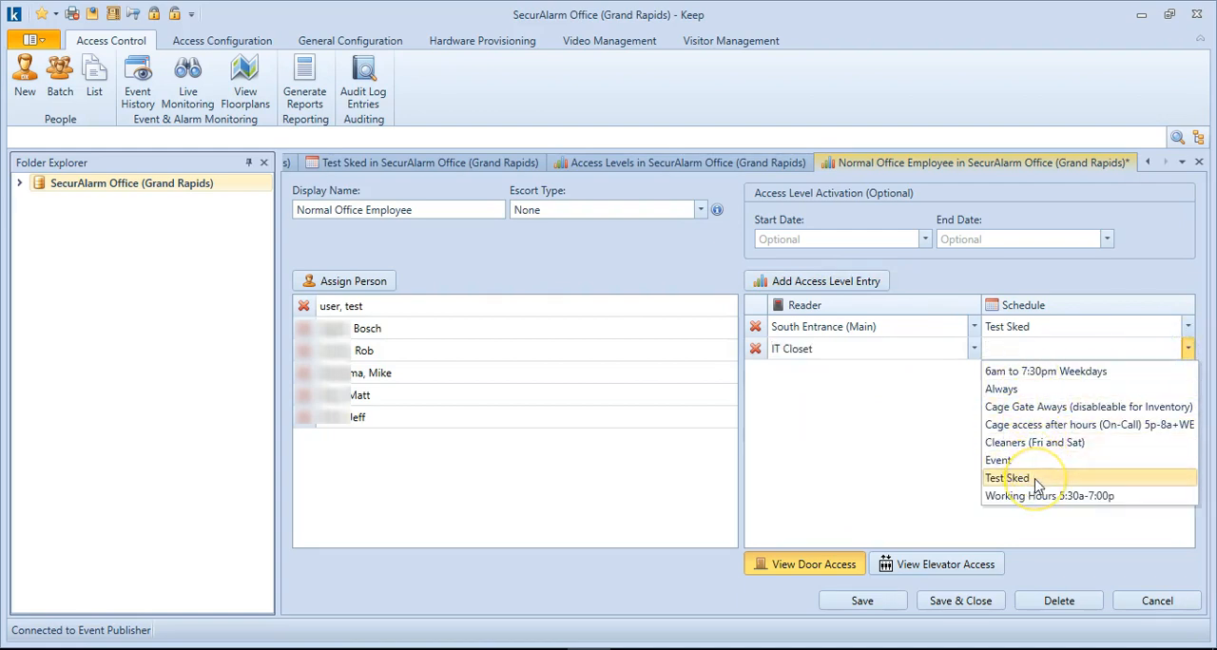
click(1007, 478)
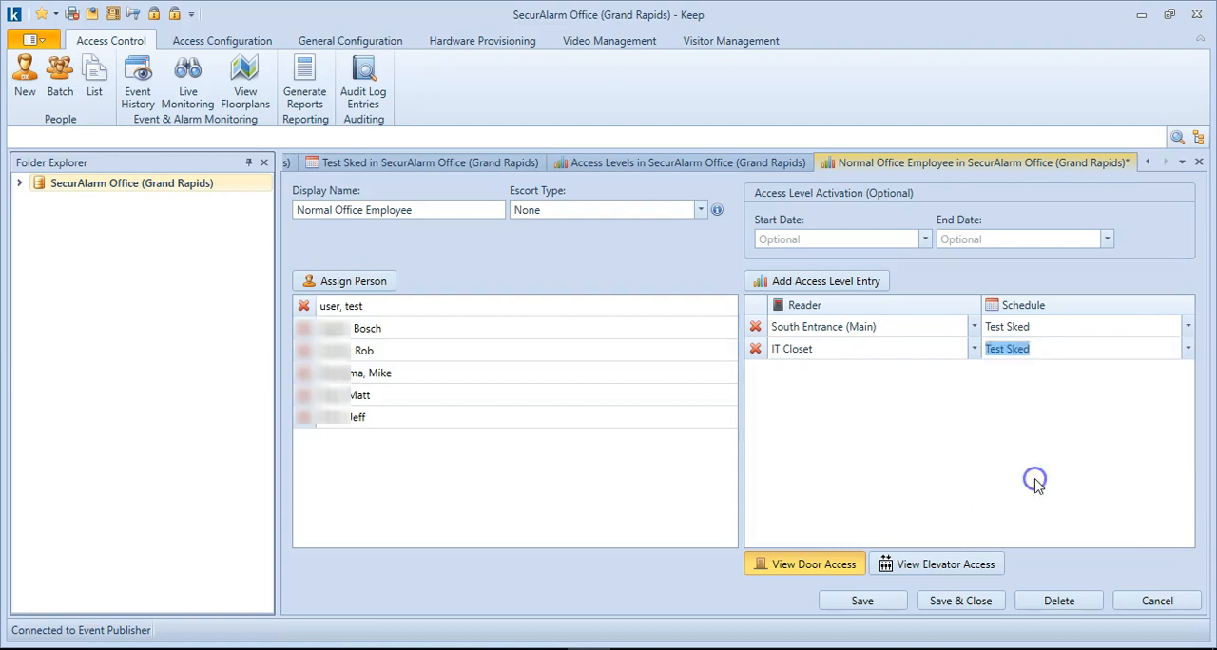
click(863, 599)
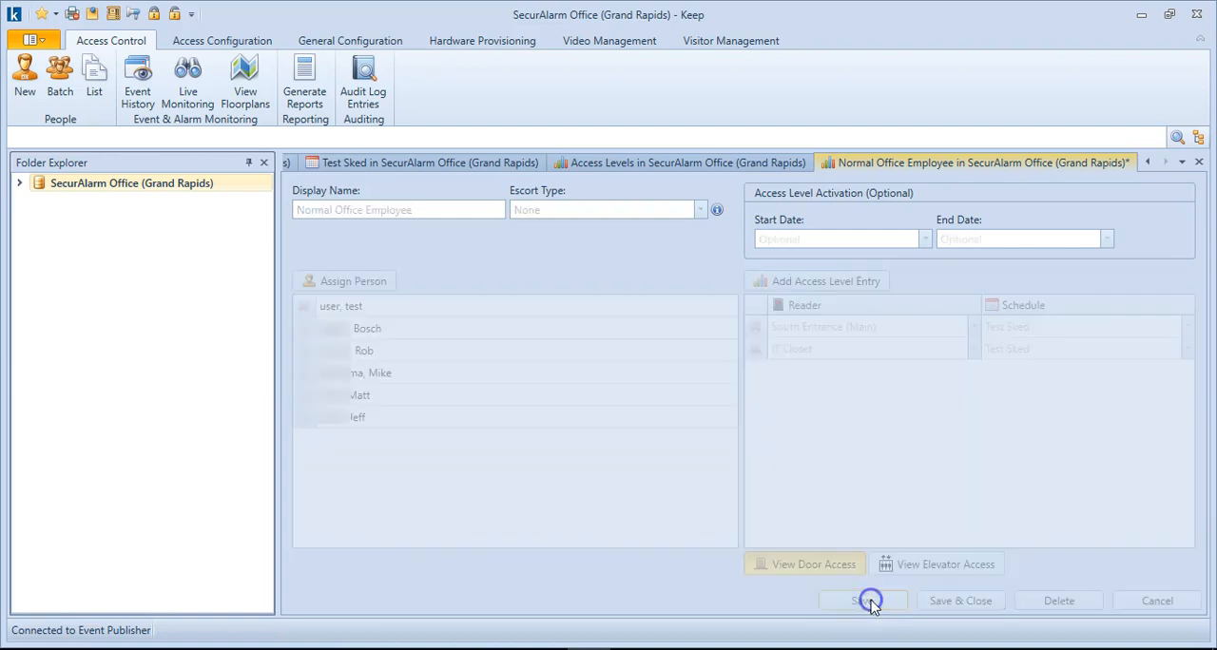